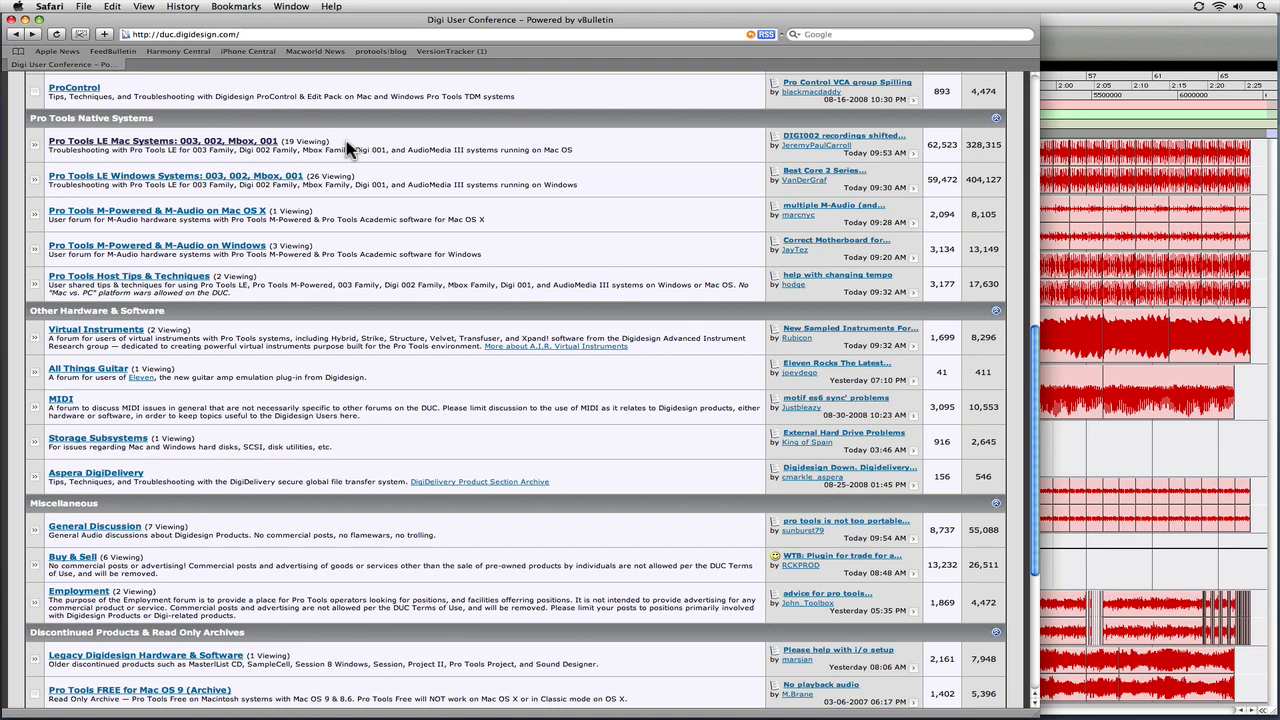
{"action": "mouse_move", "coordinate": [216, 112]}
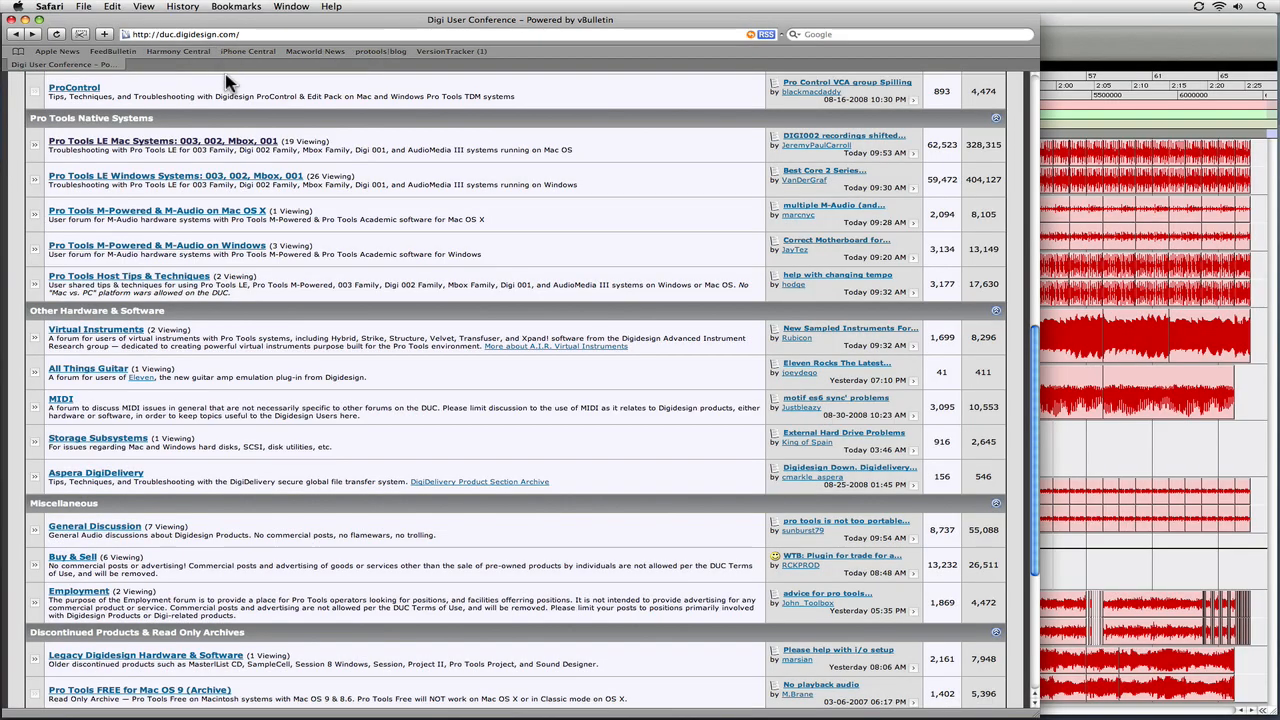
{"action": "mouse_move", "coordinate": [176, 132]}
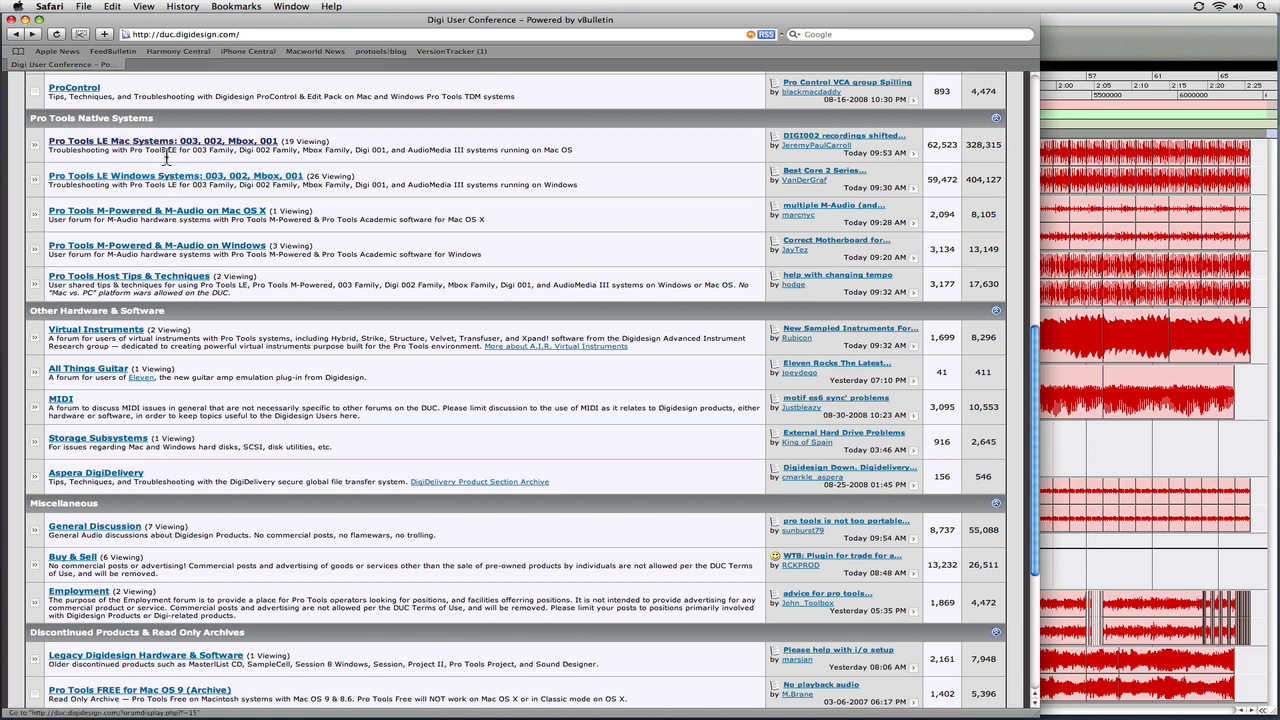
{"action": "mouse_move", "coordinate": [176, 148]}
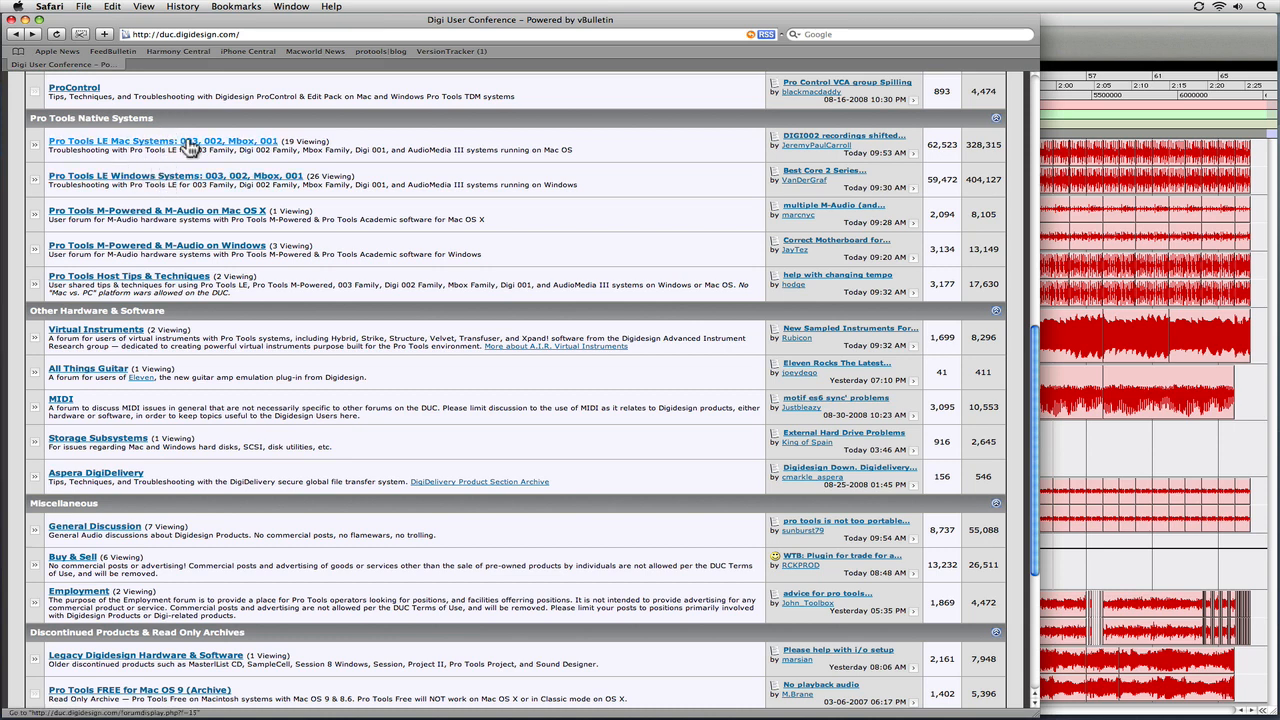
- Browse the 'Pro Tools LE Mac Systems: 003, 002, Mbox, 001' forum's recent threads below the sticky posts
{"action": "left_click", "coordinate": [160, 140]}
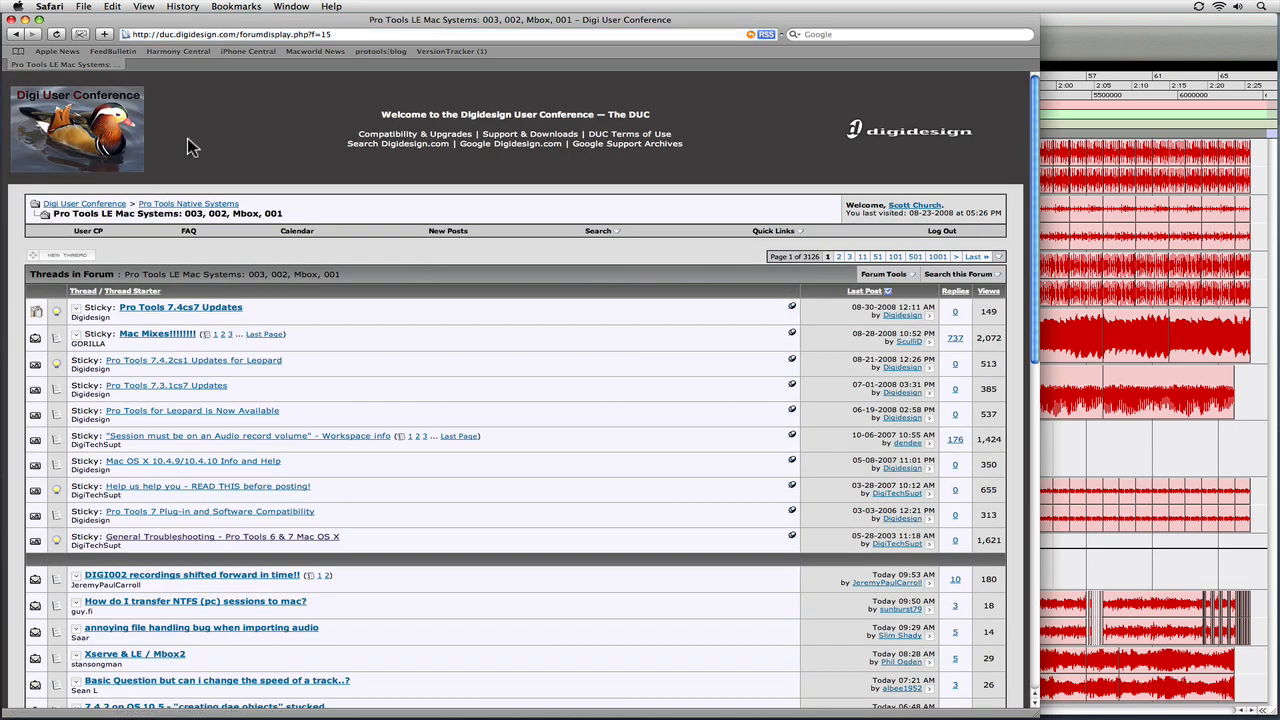
{"action": "scroll", "scroll_direction": "down", "scroll_amount": 3}
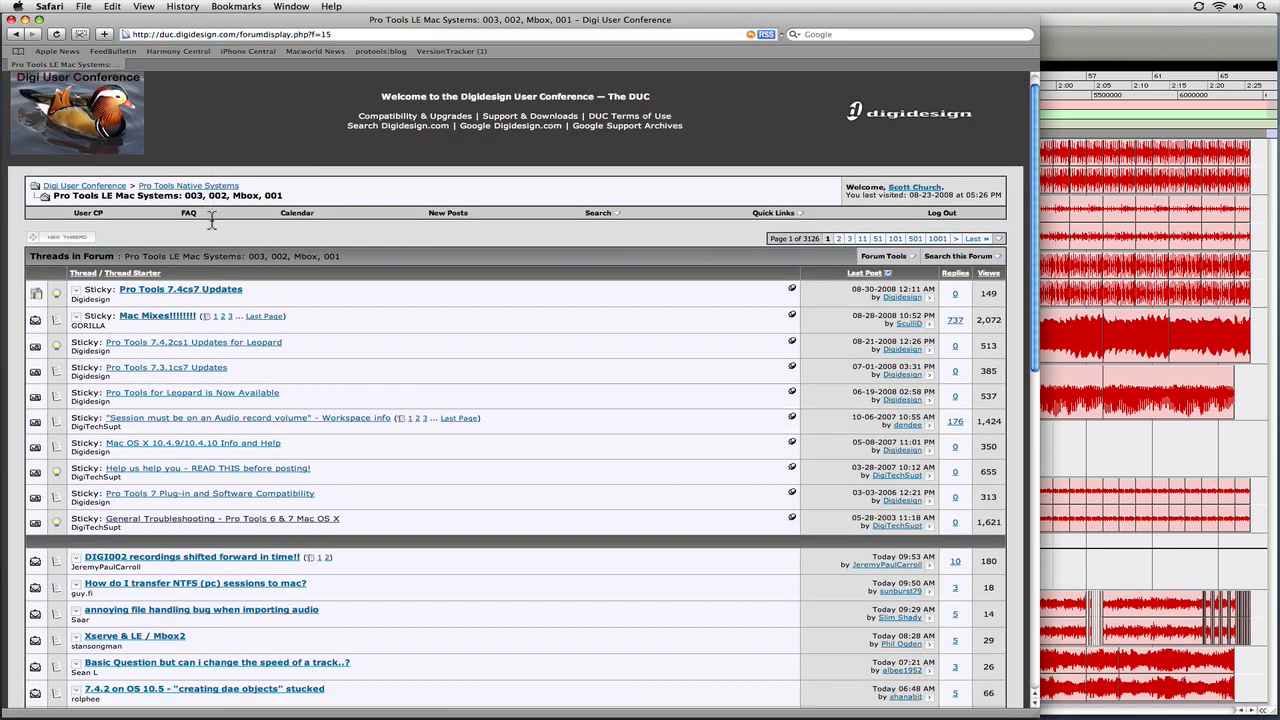
{"action": "scroll", "scroll_direction": "down", "scroll_amount": 3}
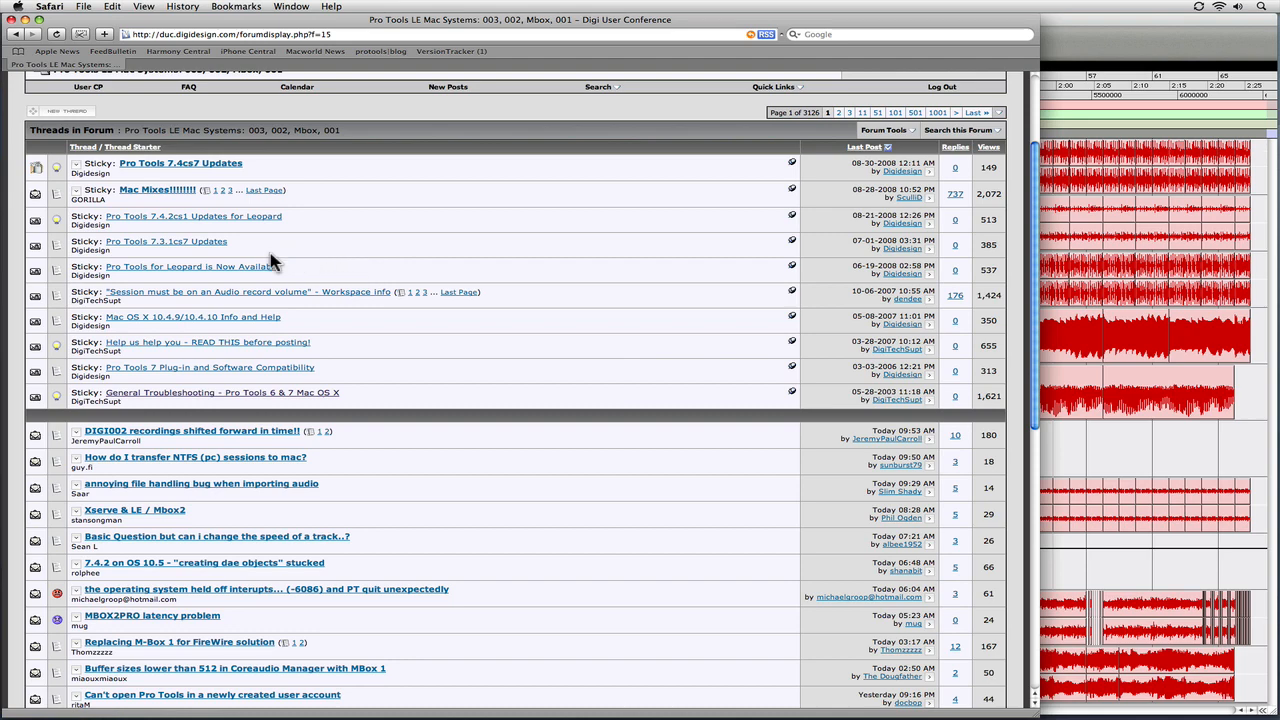
{"action": "mouse_move", "coordinate": [288, 268]}
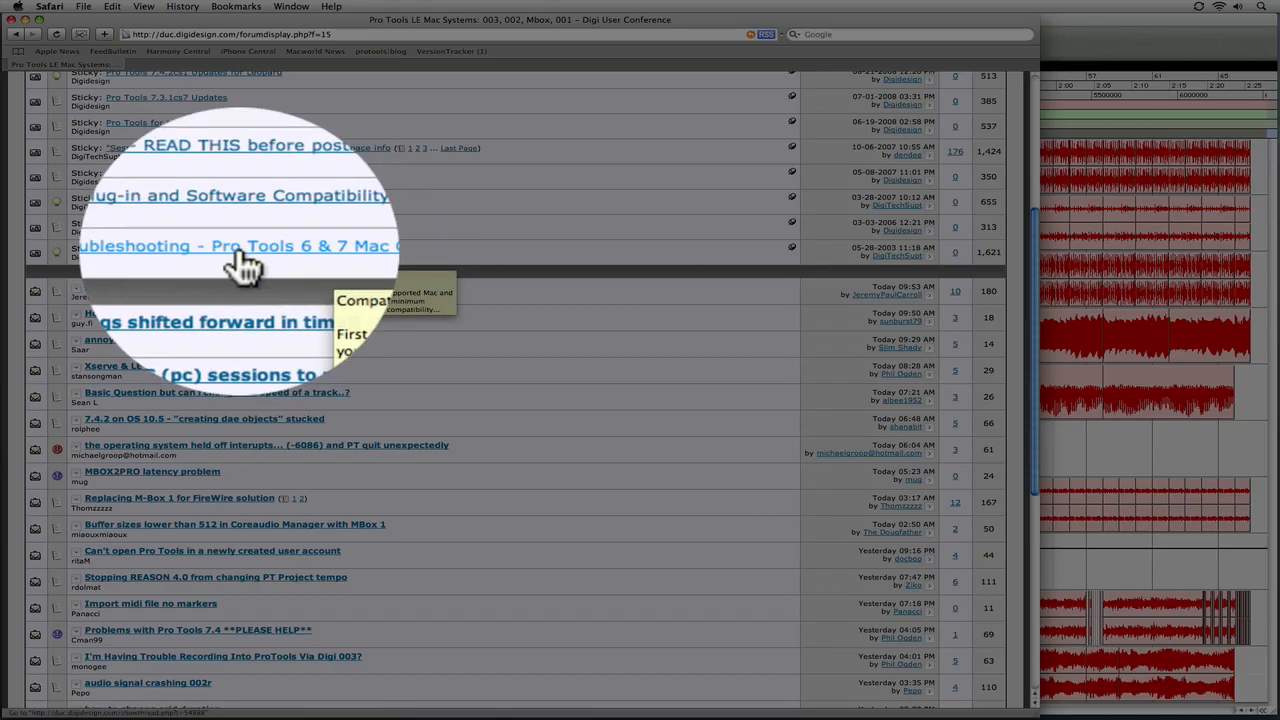
- Read the 'General Troubleshooting - Pro Tools 6 & 7 Mac OS X' sticky down to its Dashboard tips
{"action": "left_click", "coordinate": [236, 246]}
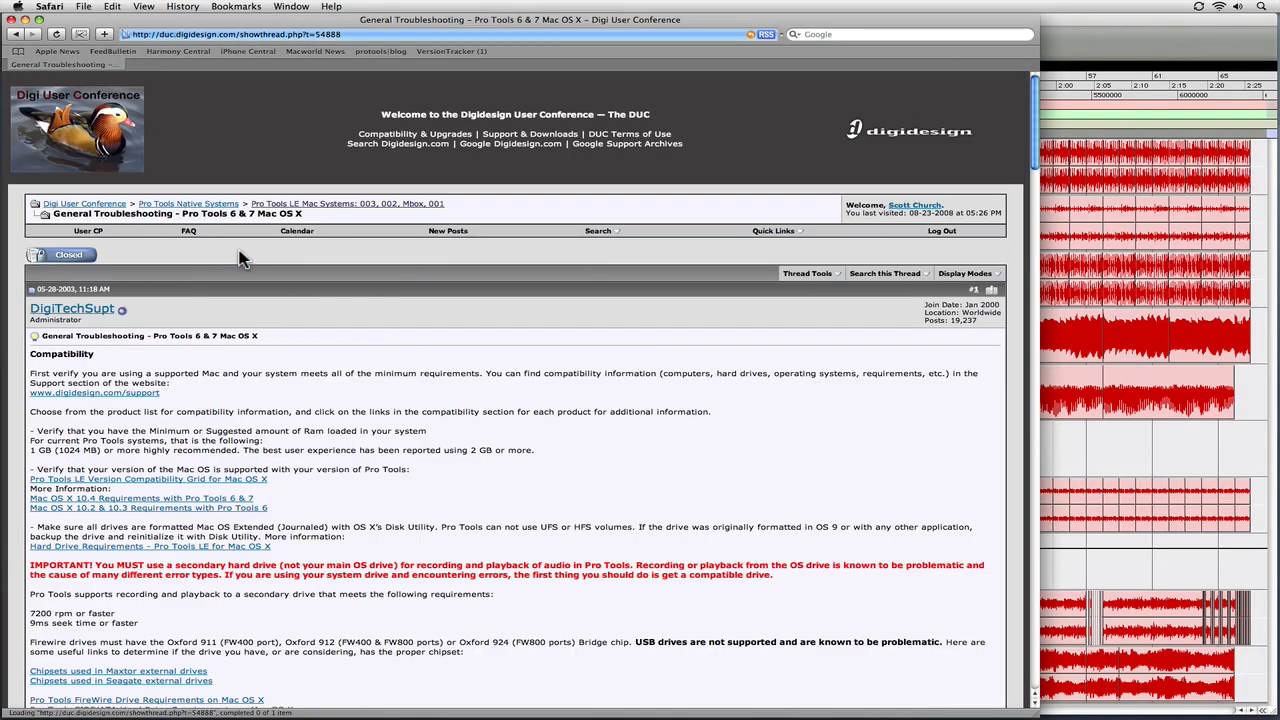
{"action": "scroll", "scroll_direction": "down", "scroll_amount": 3}
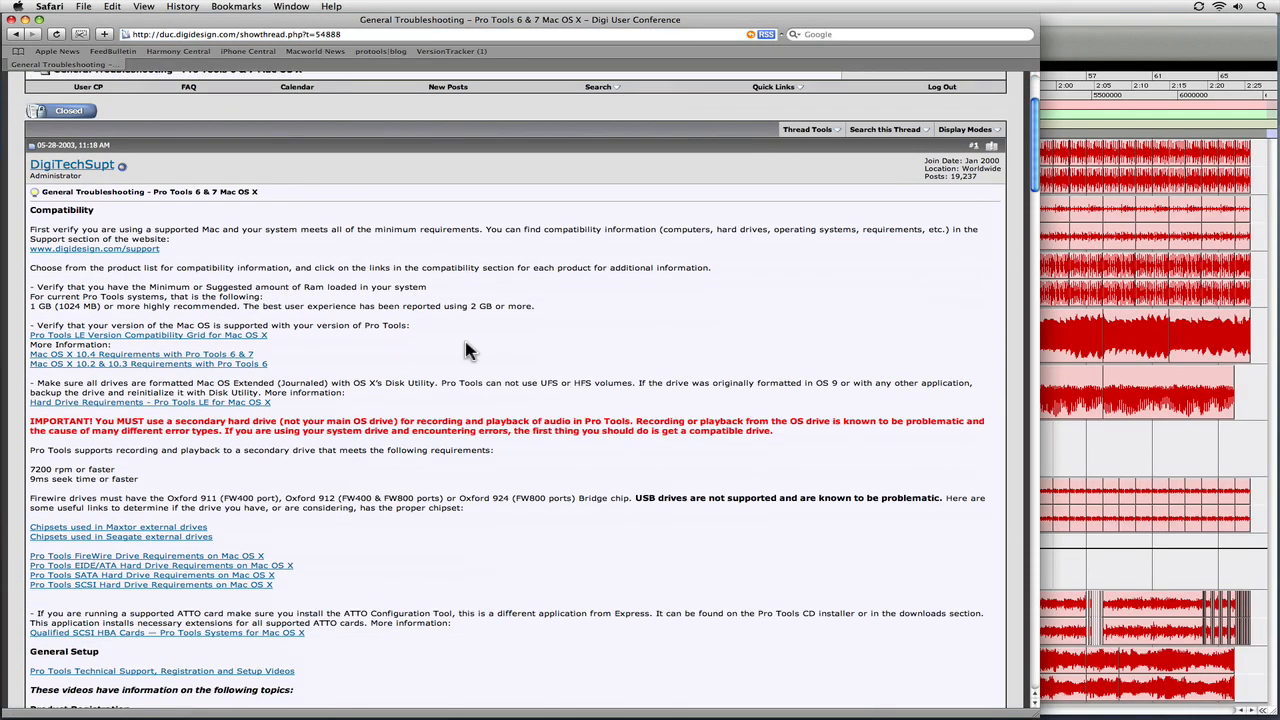
{"action": "scroll", "scroll_direction": "down", "scroll_amount": 3}
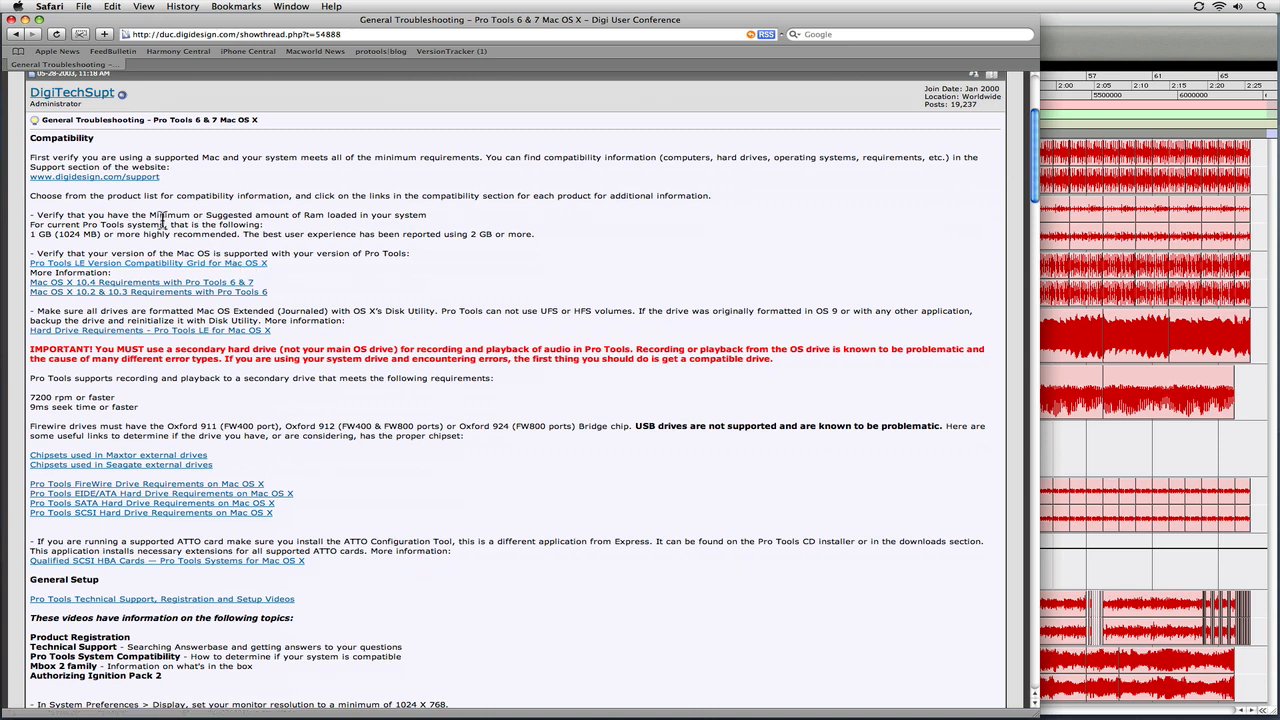
{"action": "mouse_move", "coordinate": [108, 156]}
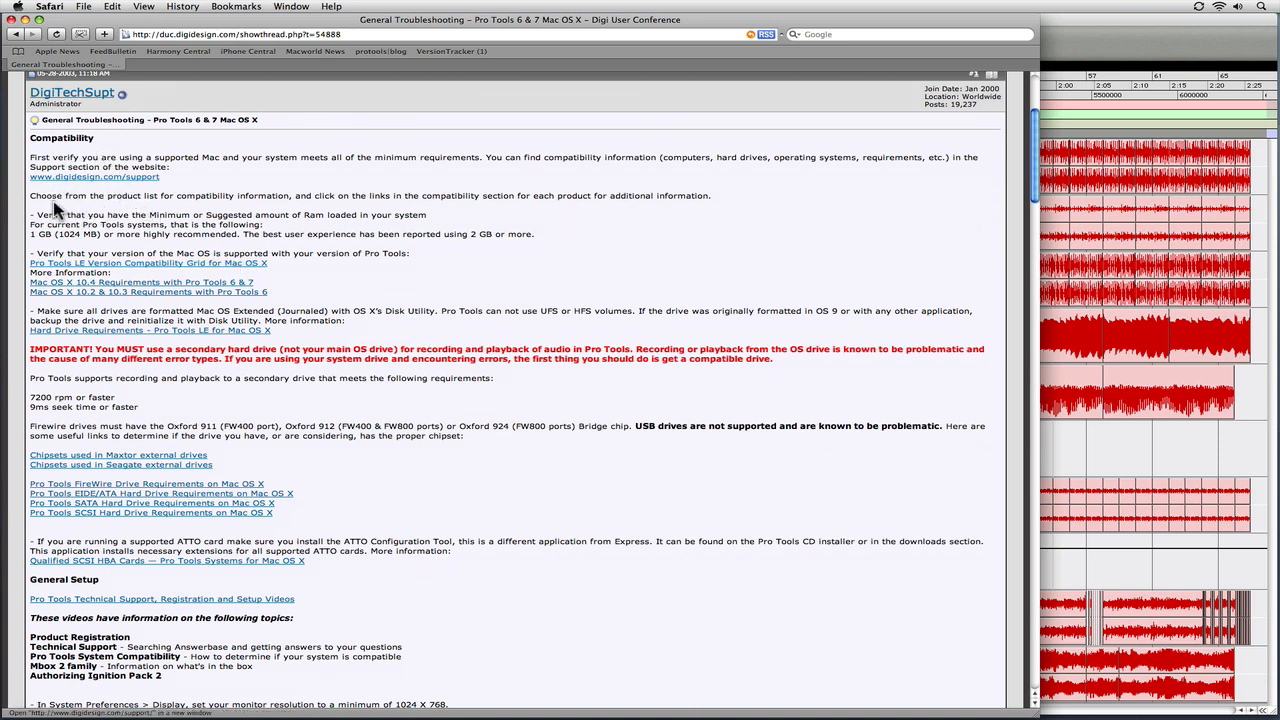
{"action": "mouse_move", "coordinate": [278, 348]}
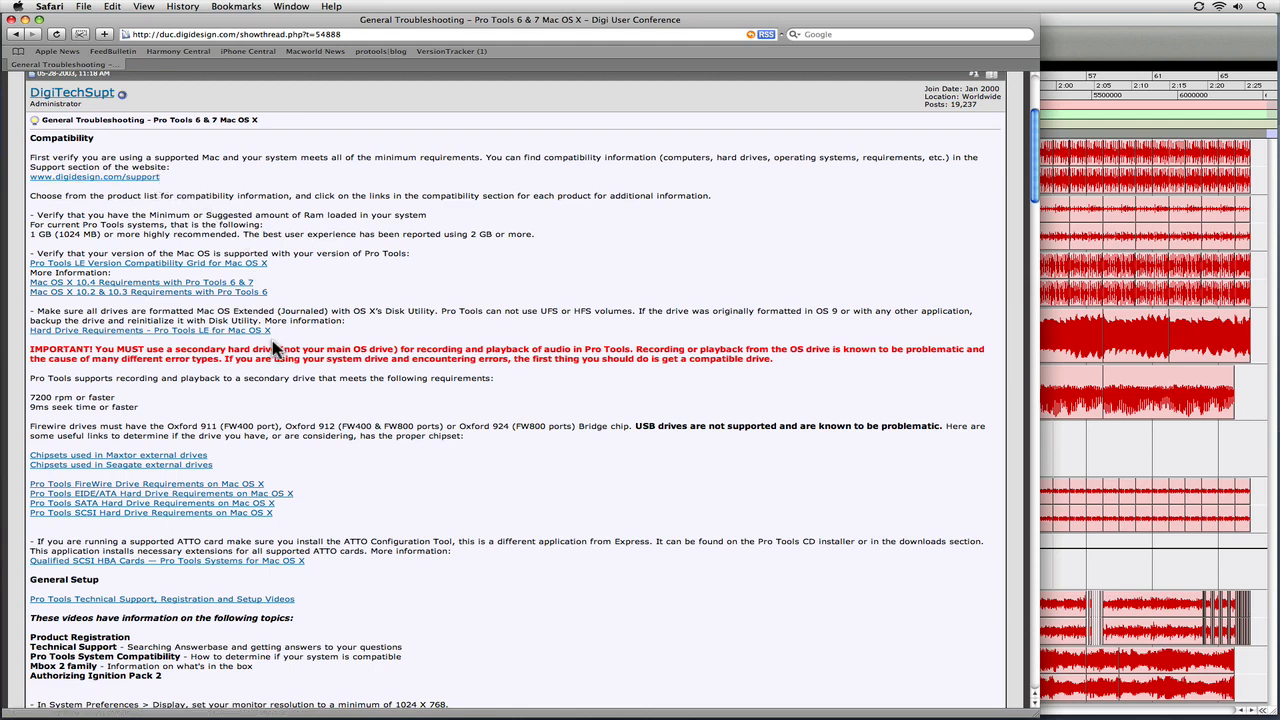
{"action": "scroll", "scroll_direction": "down", "scroll_amount": 3}
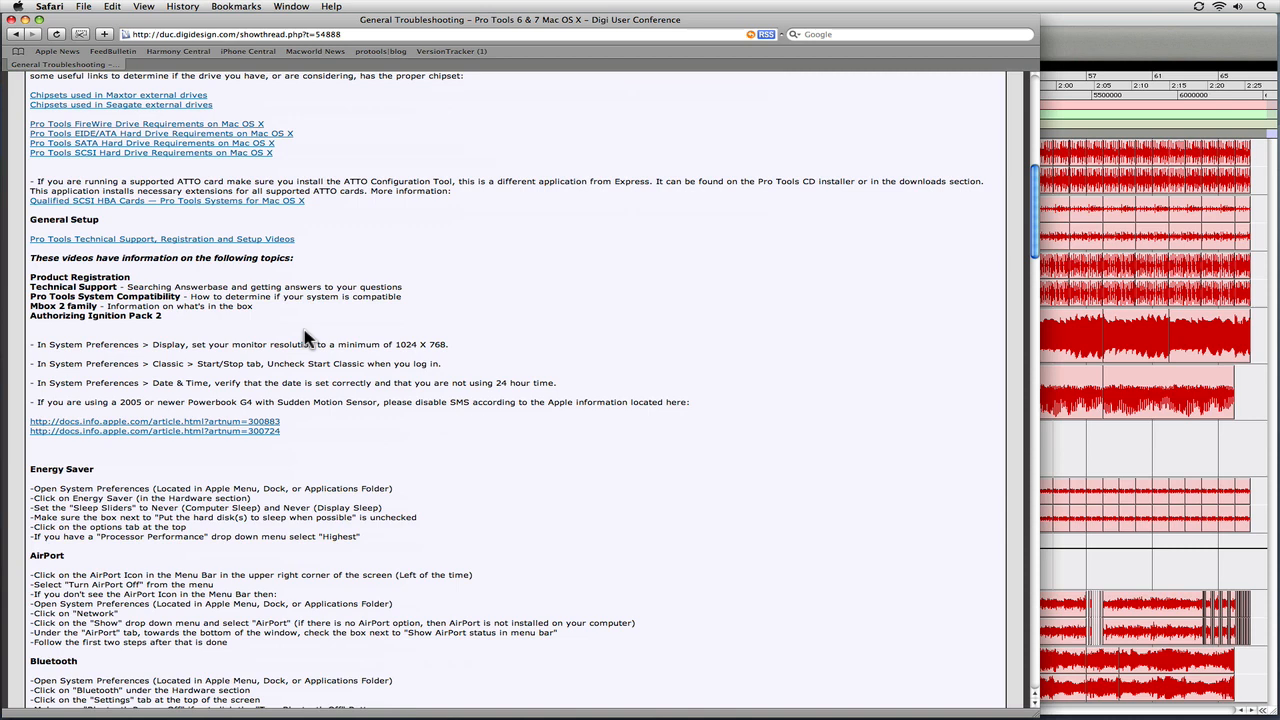
{"action": "scroll", "scroll_direction": "down", "scroll_amount": 3}
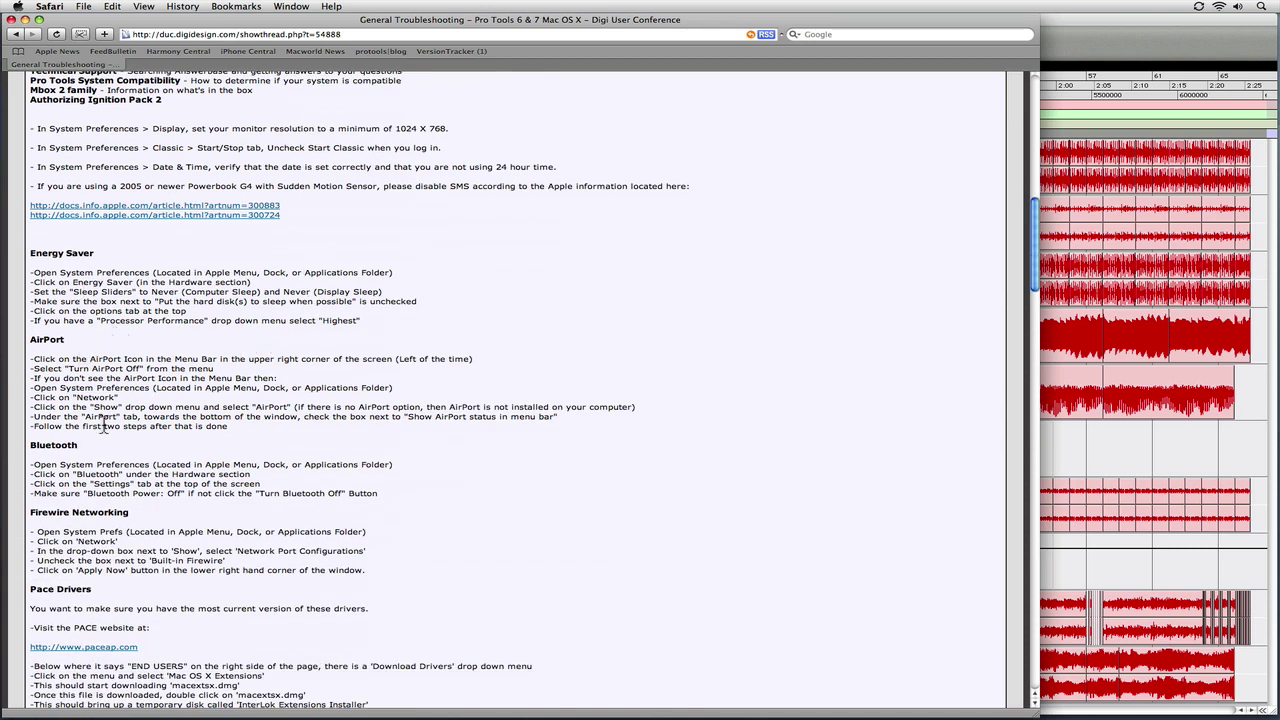
{"action": "scroll", "scroll_direction": "down", "scroll_amount": 3}
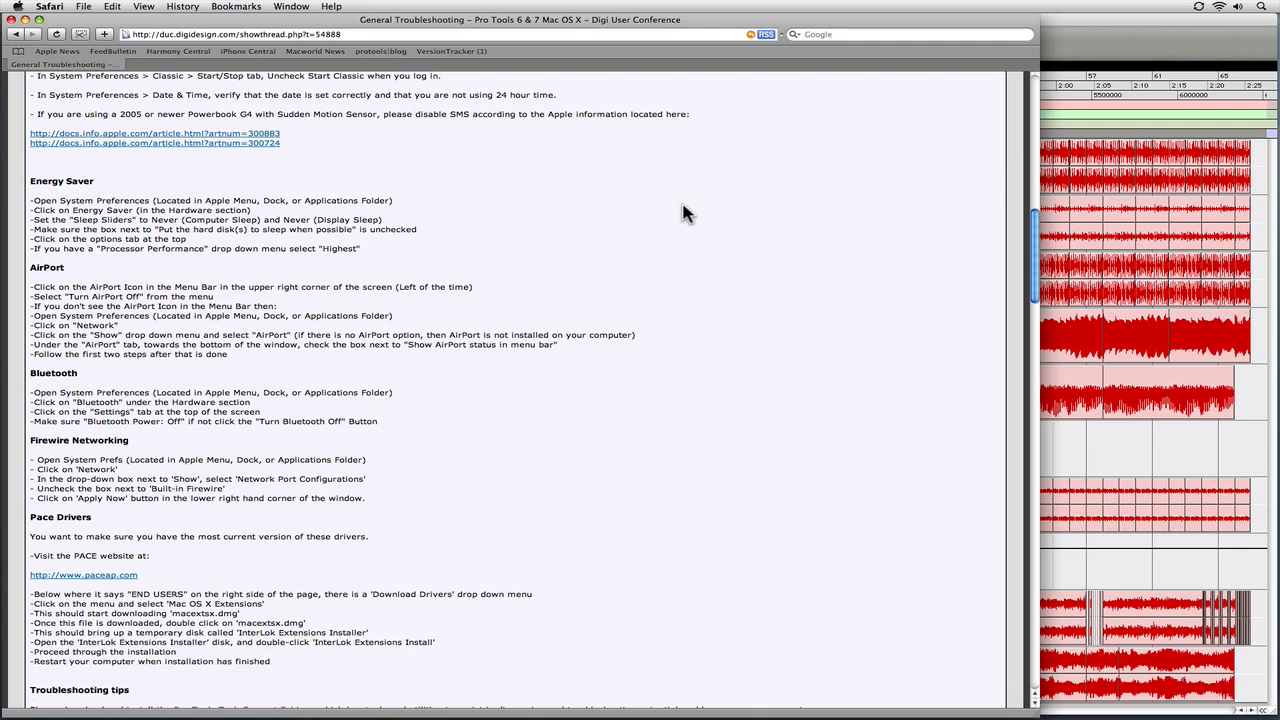
{"action": "scroll", "scroll_direction": "down", "scroll_amount": 3}
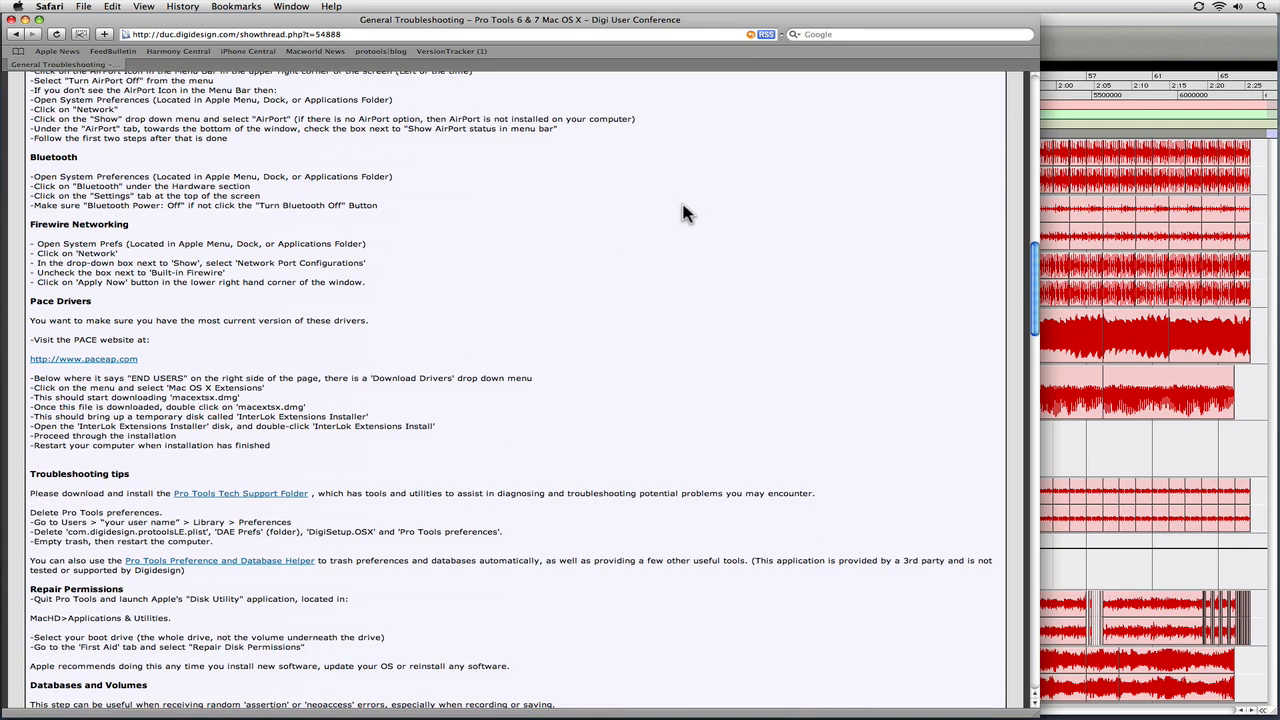
{"action": "scroll", "scroll_direction": "down", "scroll_amount": 3}
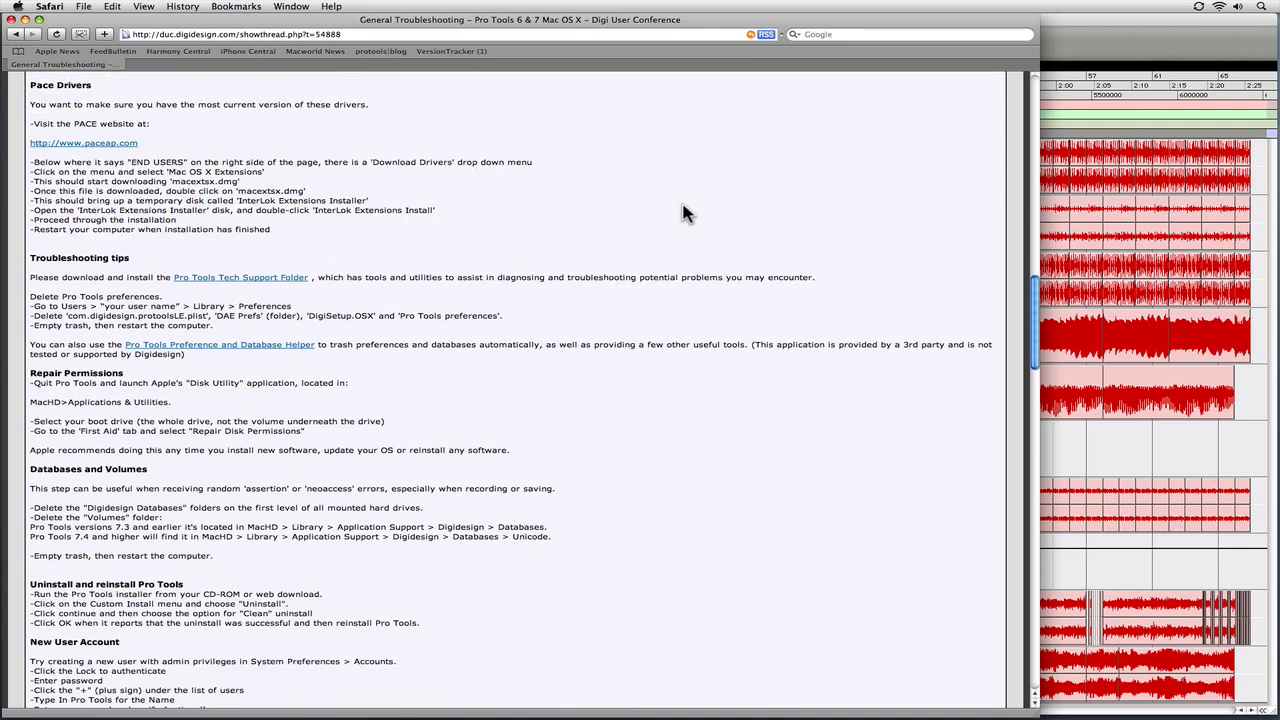
{"action": "scroll", "scroll_direction": "down", "scroll_amount": 3}
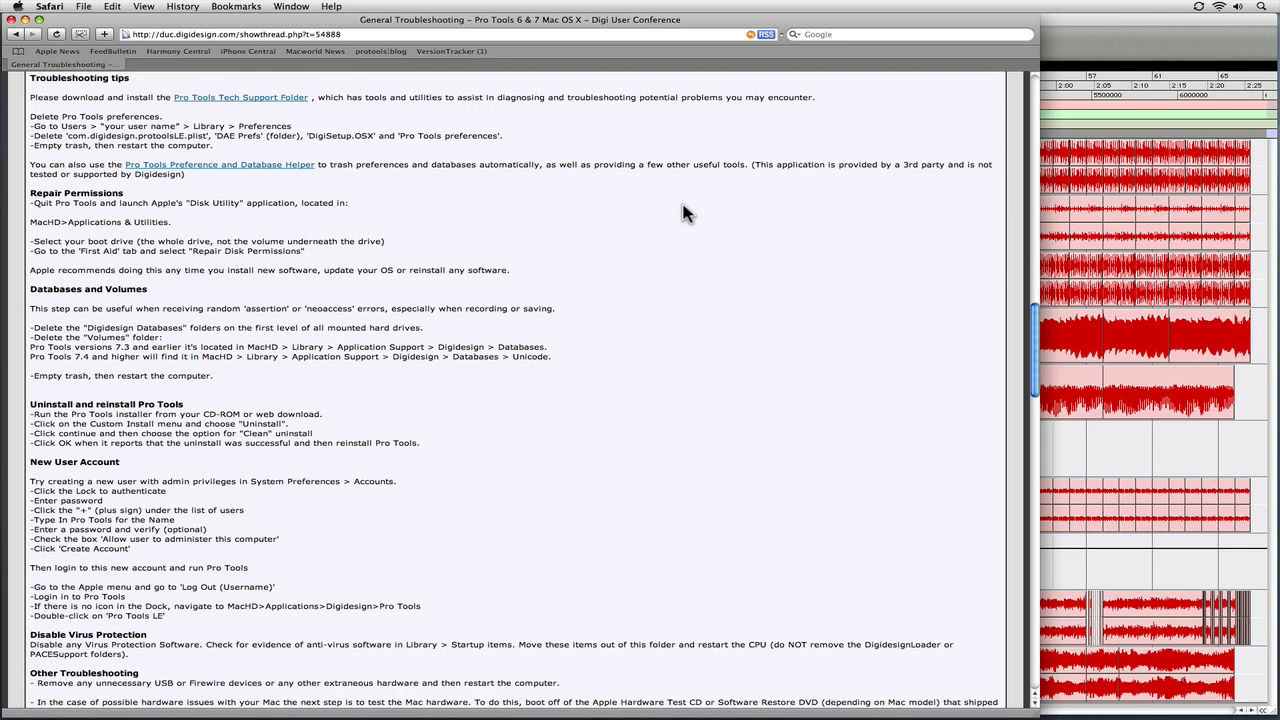
{"action": "scroll", "scroll_direction": "down", "scroll_amount": 3}
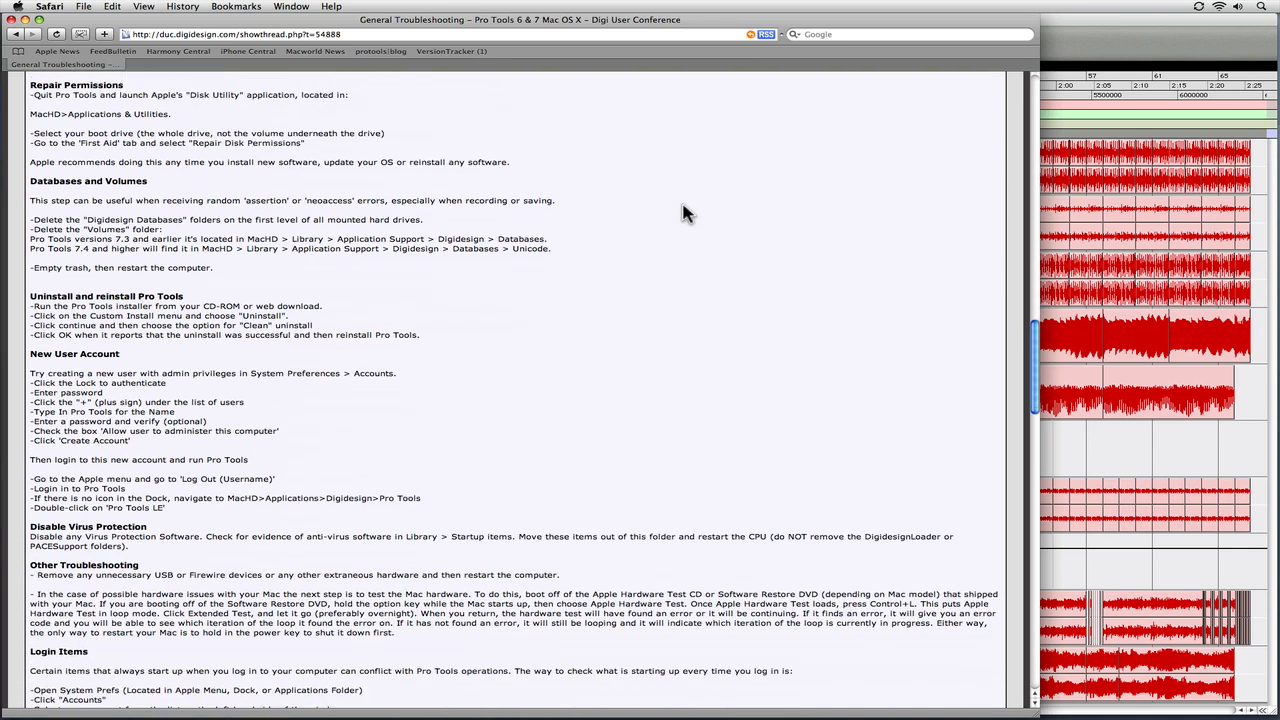
{"action": "scroll", "scroll_direction": "down", "scroll_amount": 3}
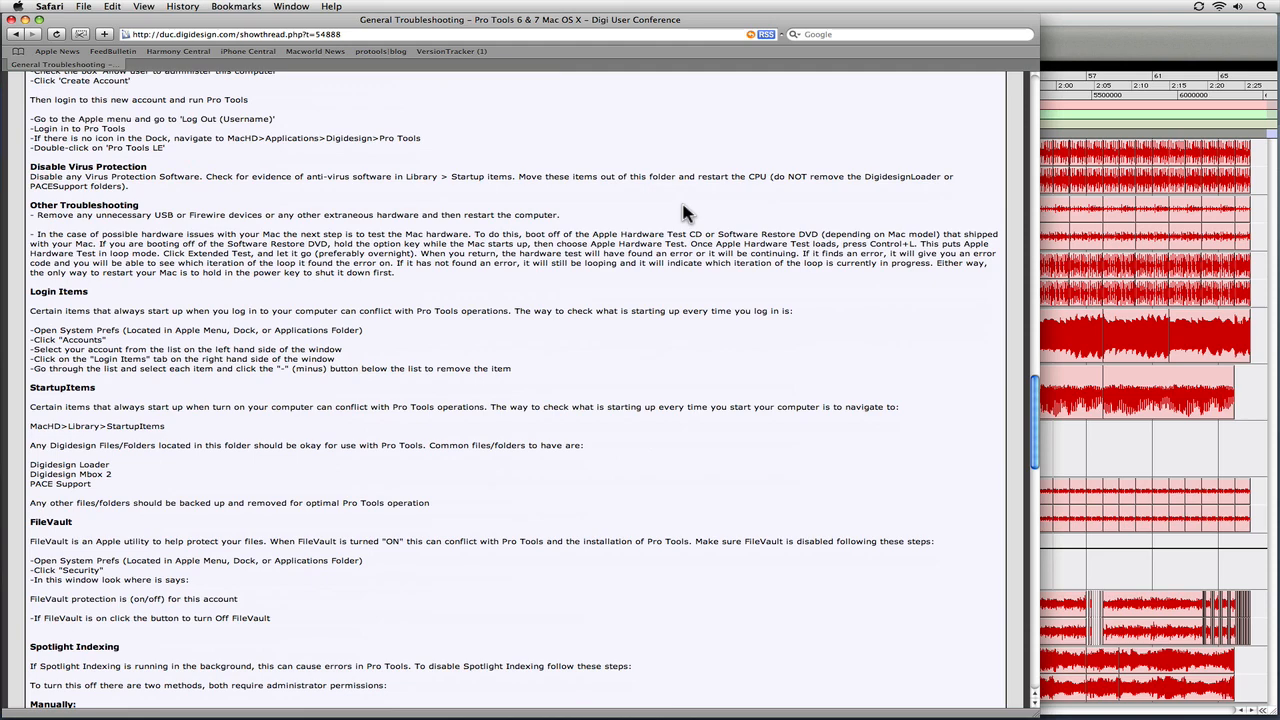
{"action": "scroll", "scroll_direction": "down", "scroll_amount": 3}
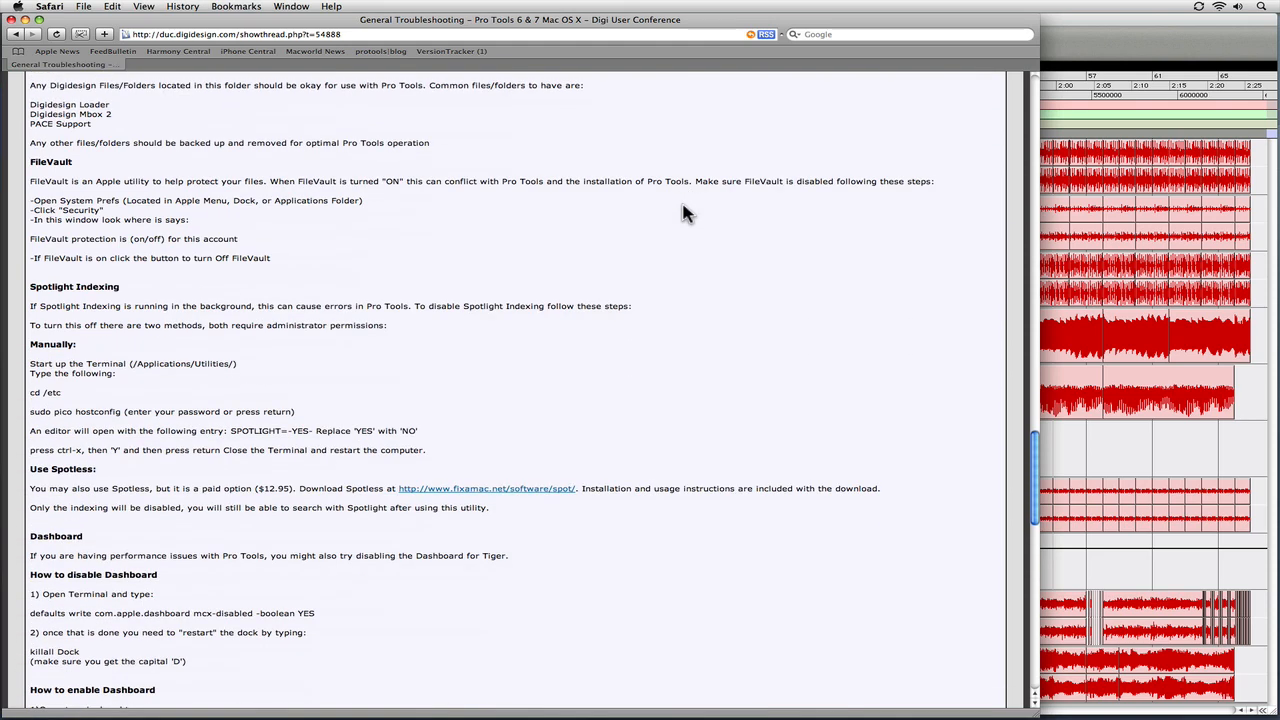
{"action": "scroll", "scroll_direction": "down", "scroll_amount": 3}
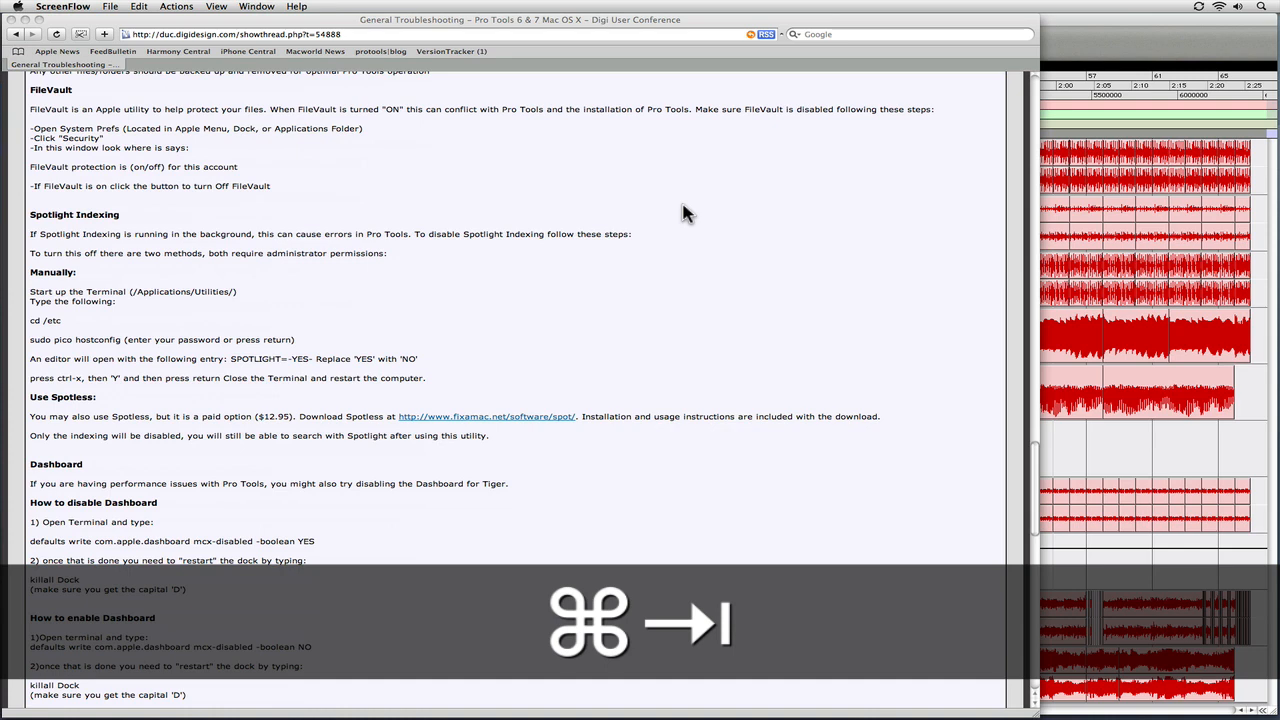
- Switch to the Filtered Dream session and bring up Setup > Playback Engine
{"action": "key", "text": "cmd+tab"}
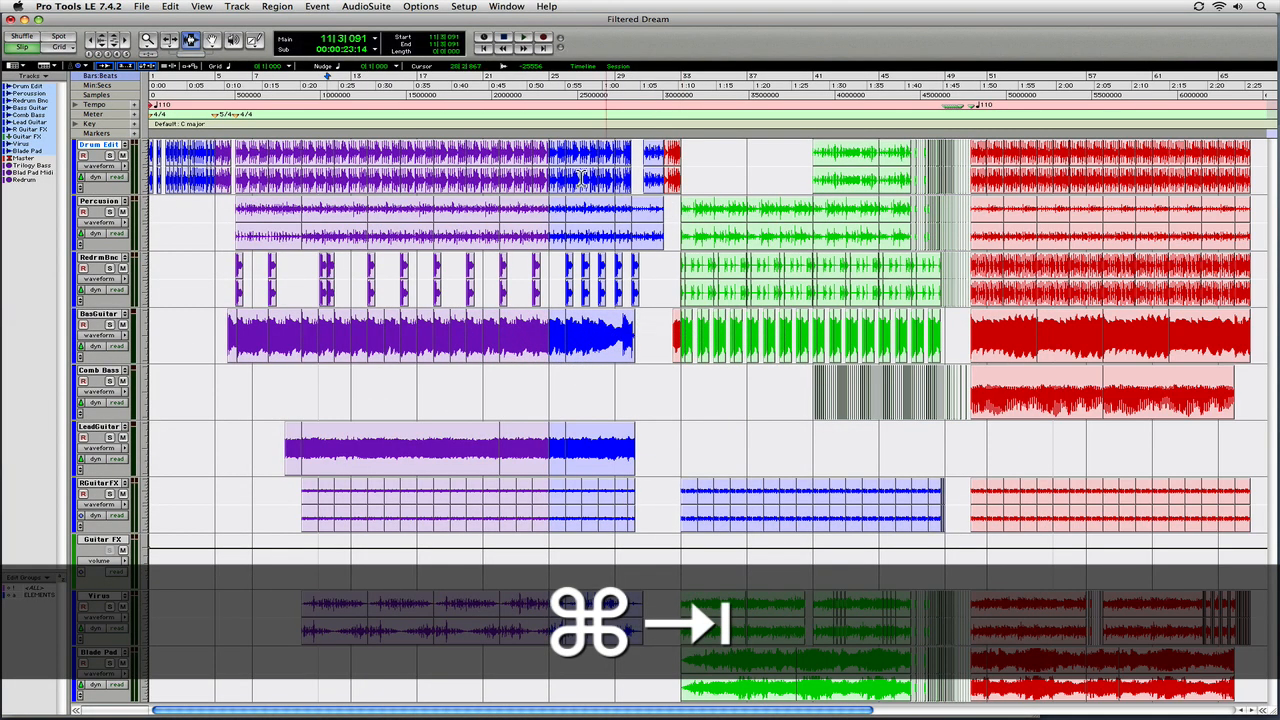
{"action": "left_click", "coordinate": [466, 12]}
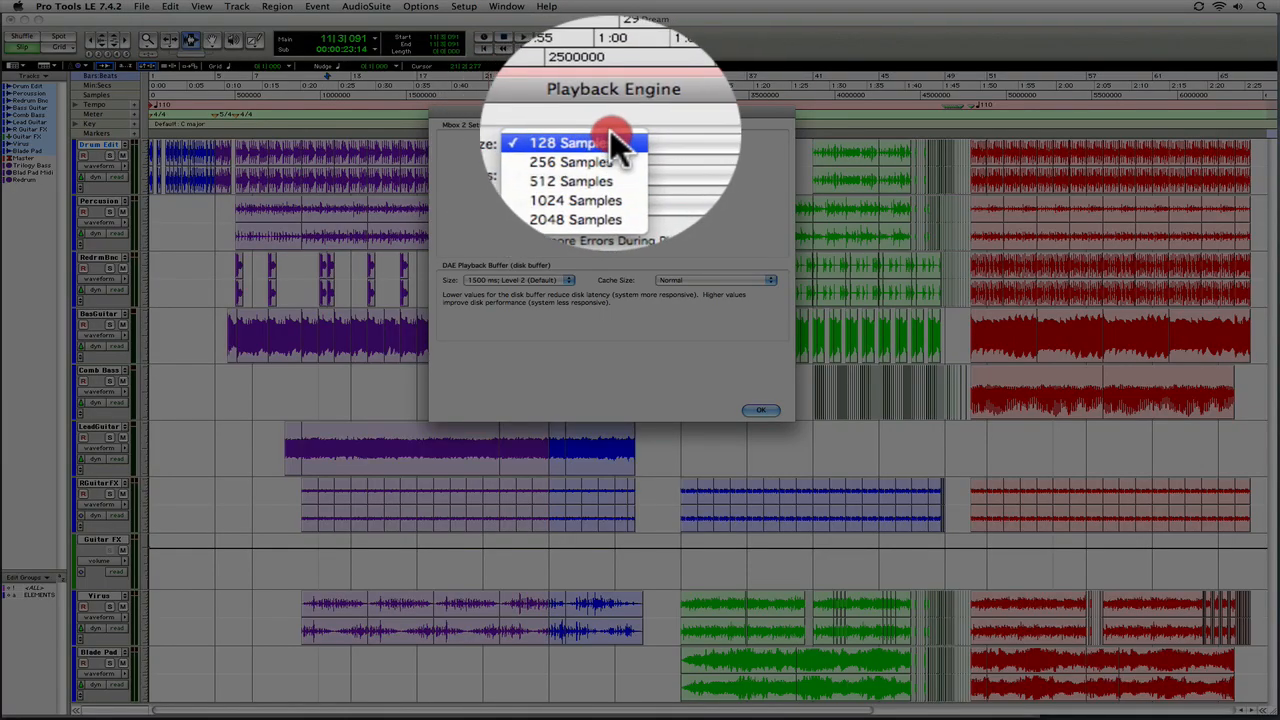
- Raise the H/W Buffer Size from 128 to 256 and then 512 samples
{"action": "left_click", "coordinate": [568, 142]}
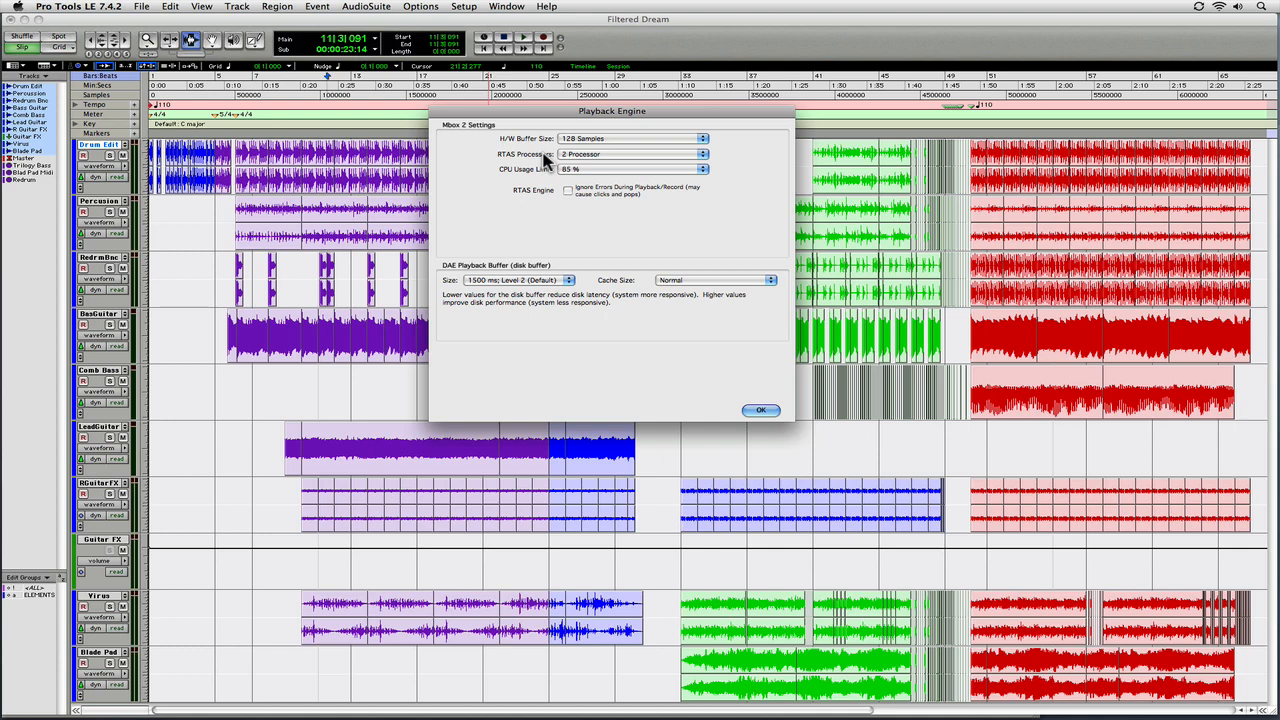
{"action": "left_click", "coordinate": [634, 138]}
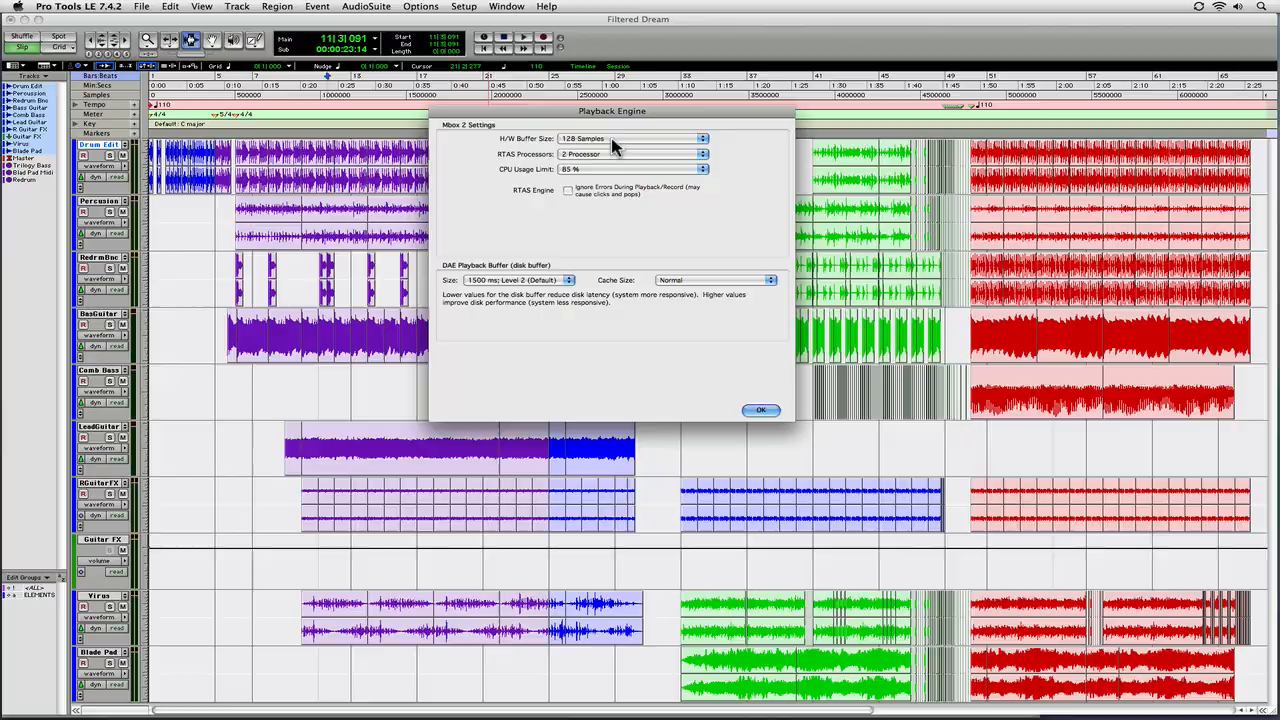
{"action": "left_click", "coordinate": [636, 140]}
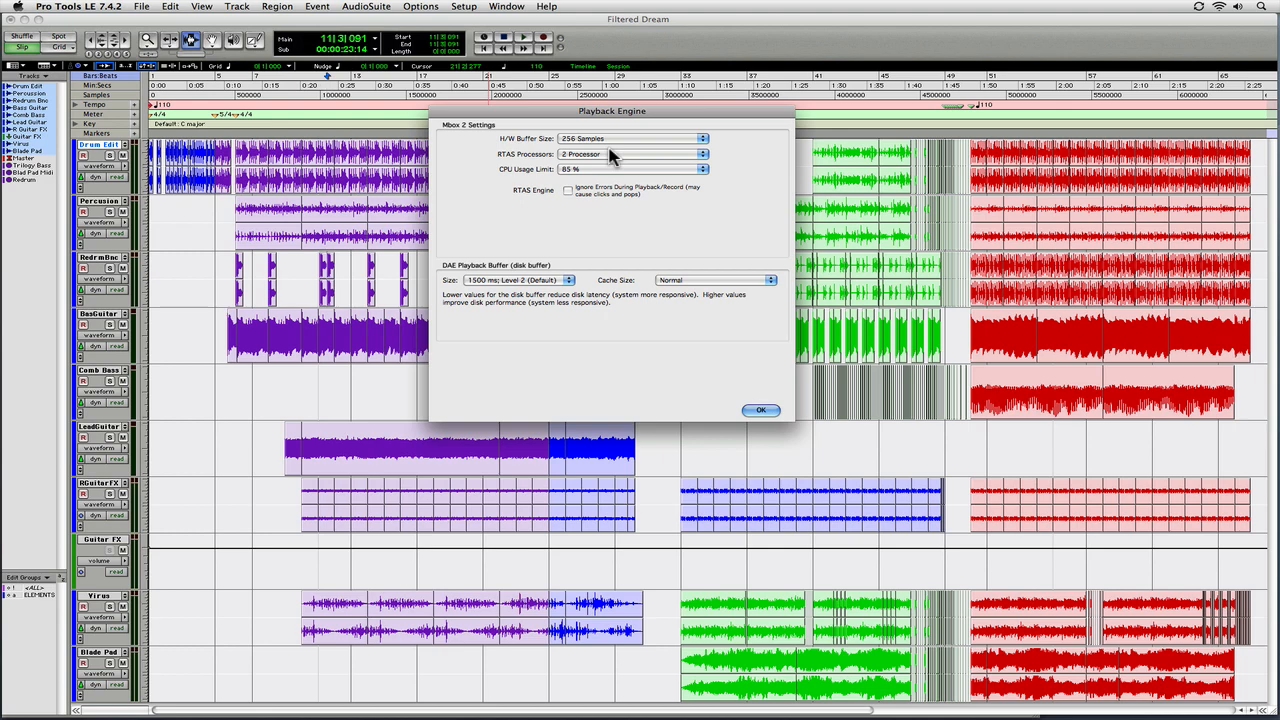
{"action": "left_click", "coordinate": [634, 138]}
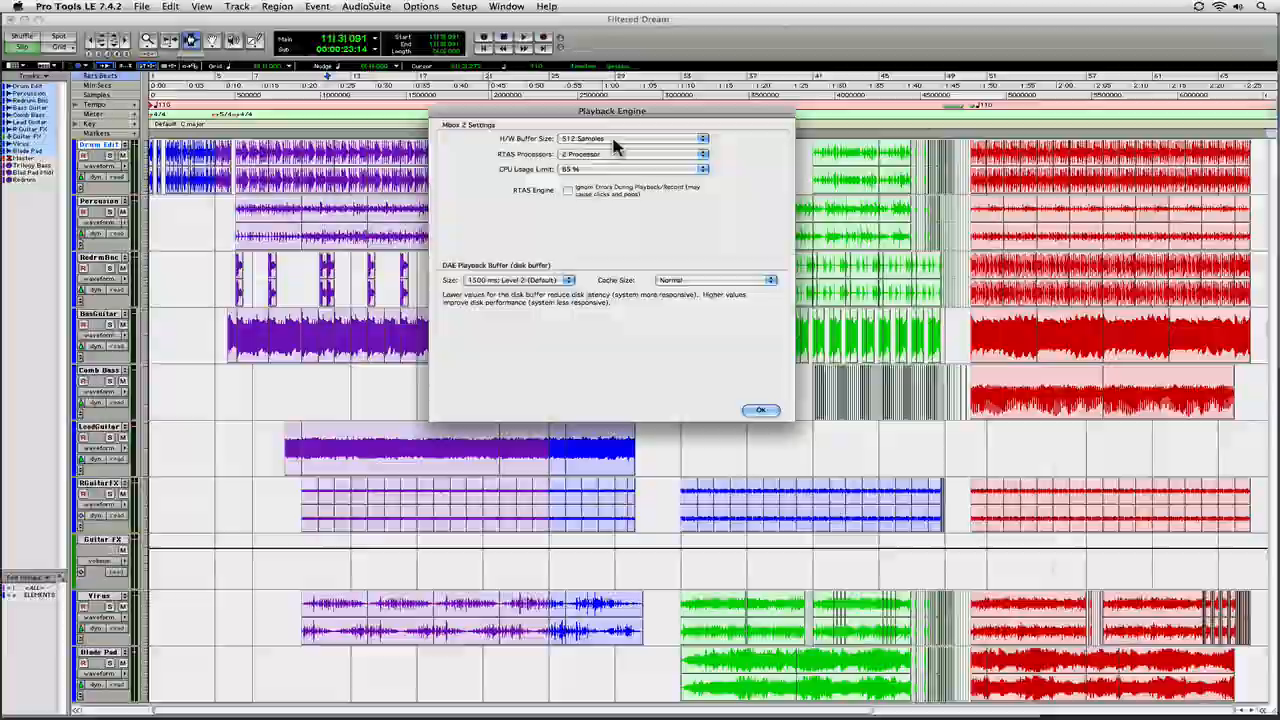
{"action": "left_click", "coordinate": [702, 138]}
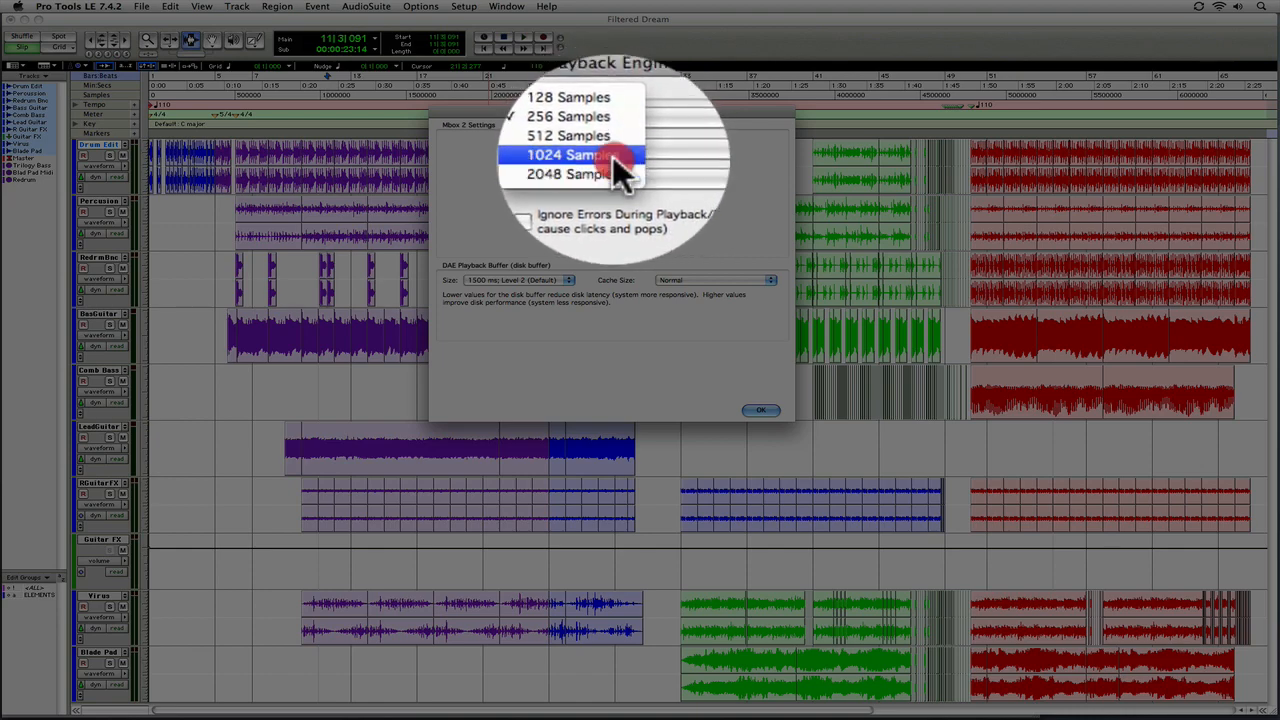
- Set the H/W Buffer Size to 1024 samples, briefly trying 512 before settling on 1024
{"action": "left_click", "coordinate": [564, 156]}
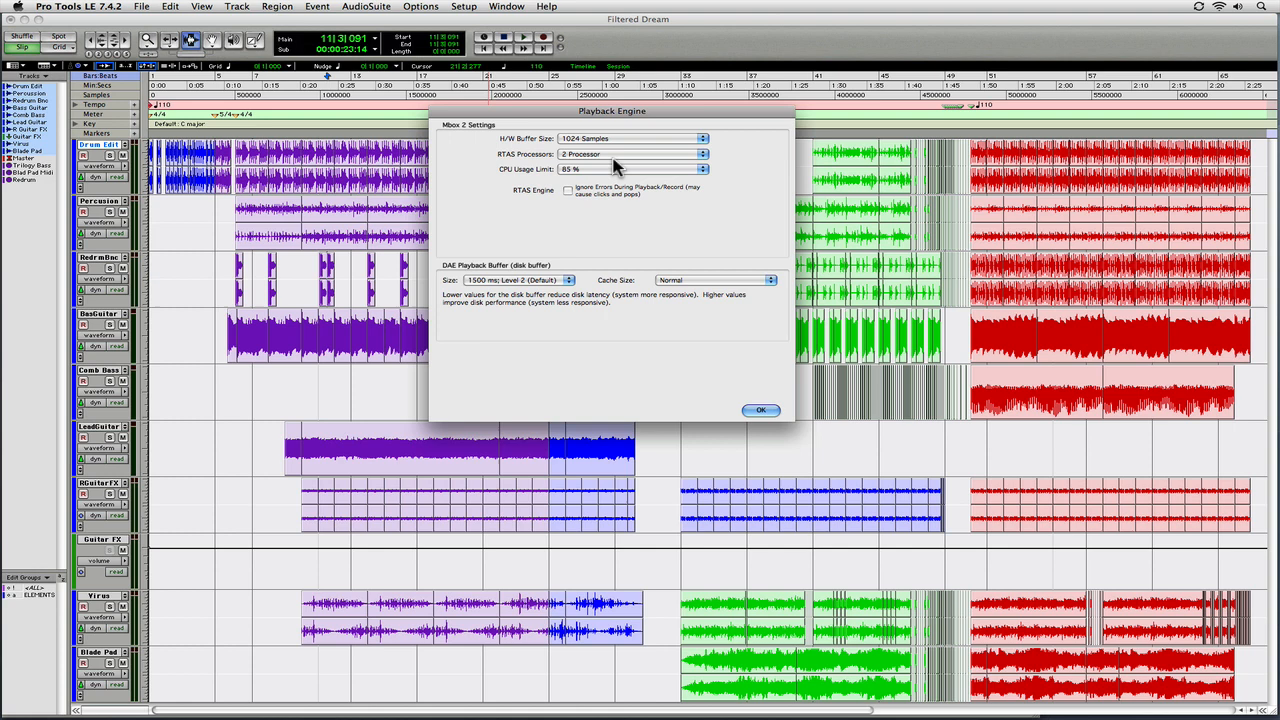
{"action": "mouse_move", "coordinate": [628, 154]}
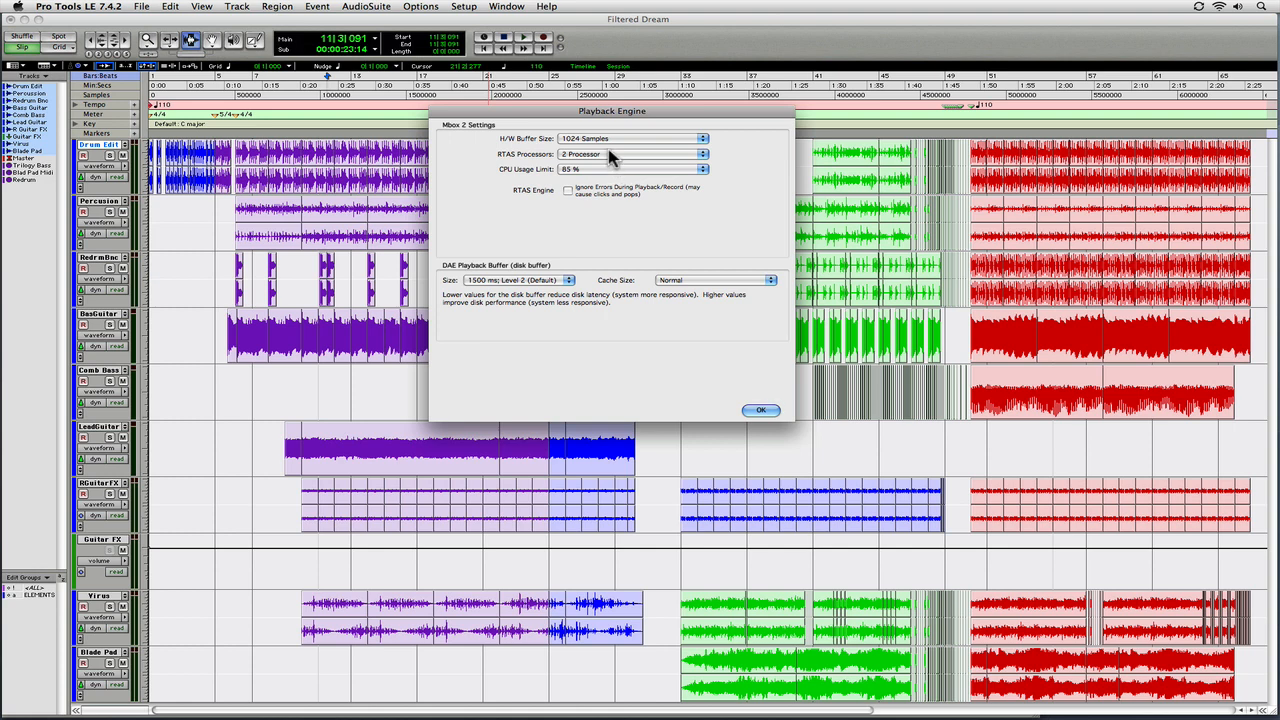
{"action": "left_click", "coordinate": [632, 136]}
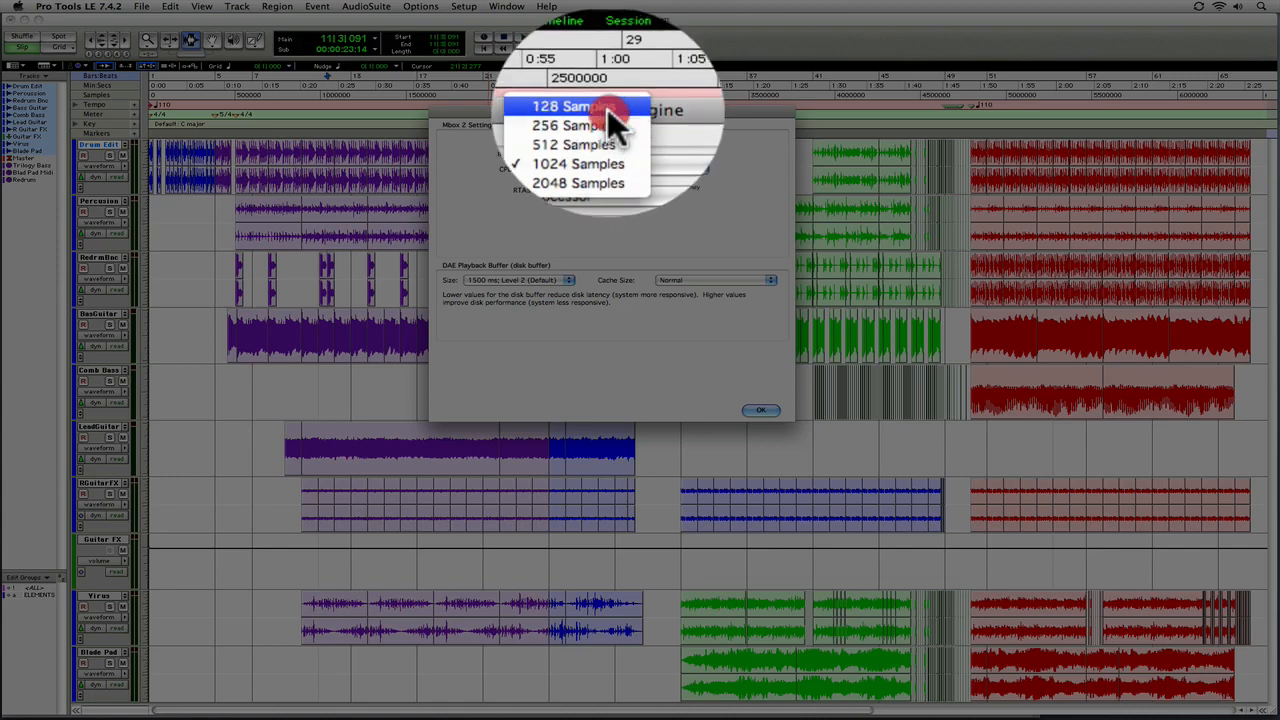
{"action": "left_click", "coordinate": [568, 108]}
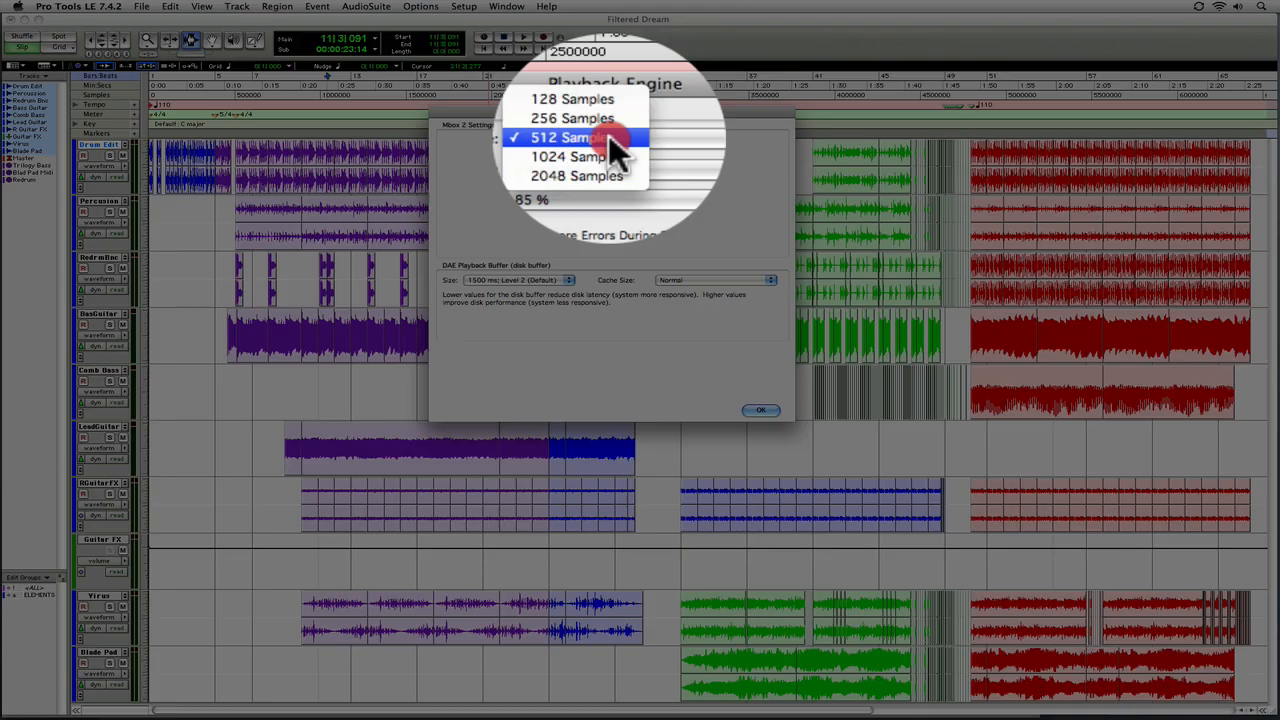
{"action": "mouse_move", "coordinate": [616, 156]}
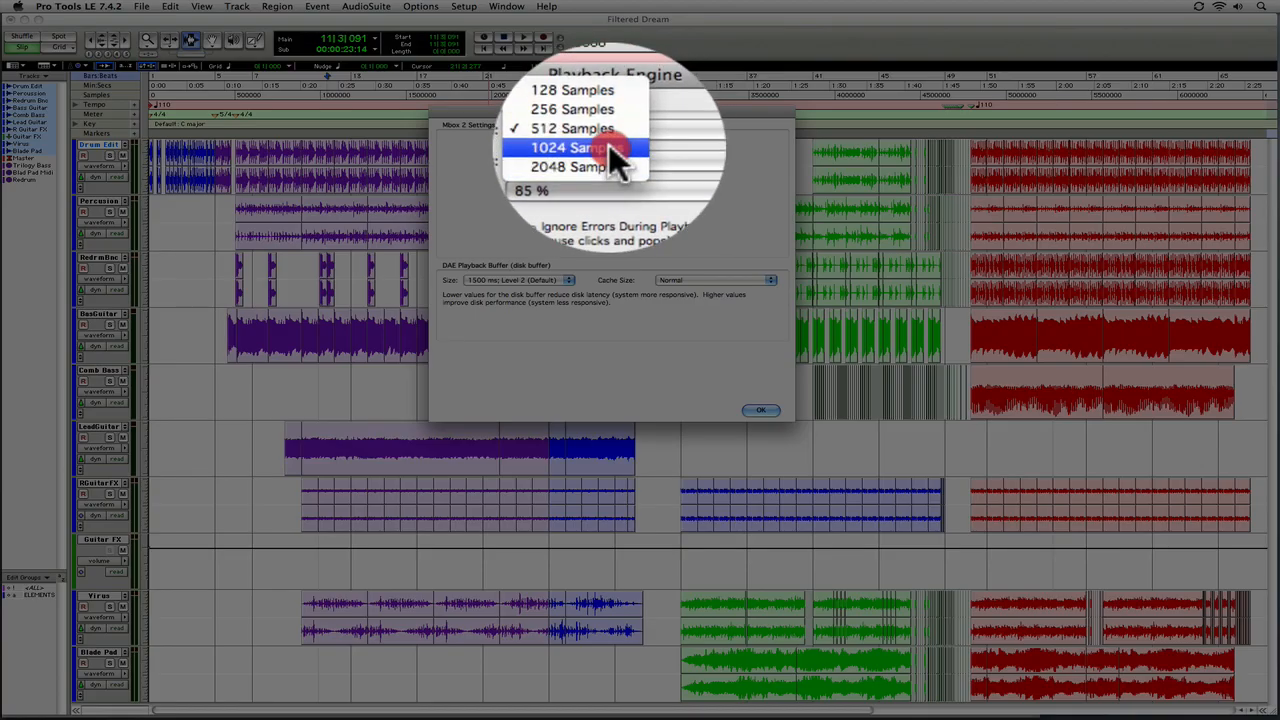
{"action": "left_click", "coordinate": [572, 148]}
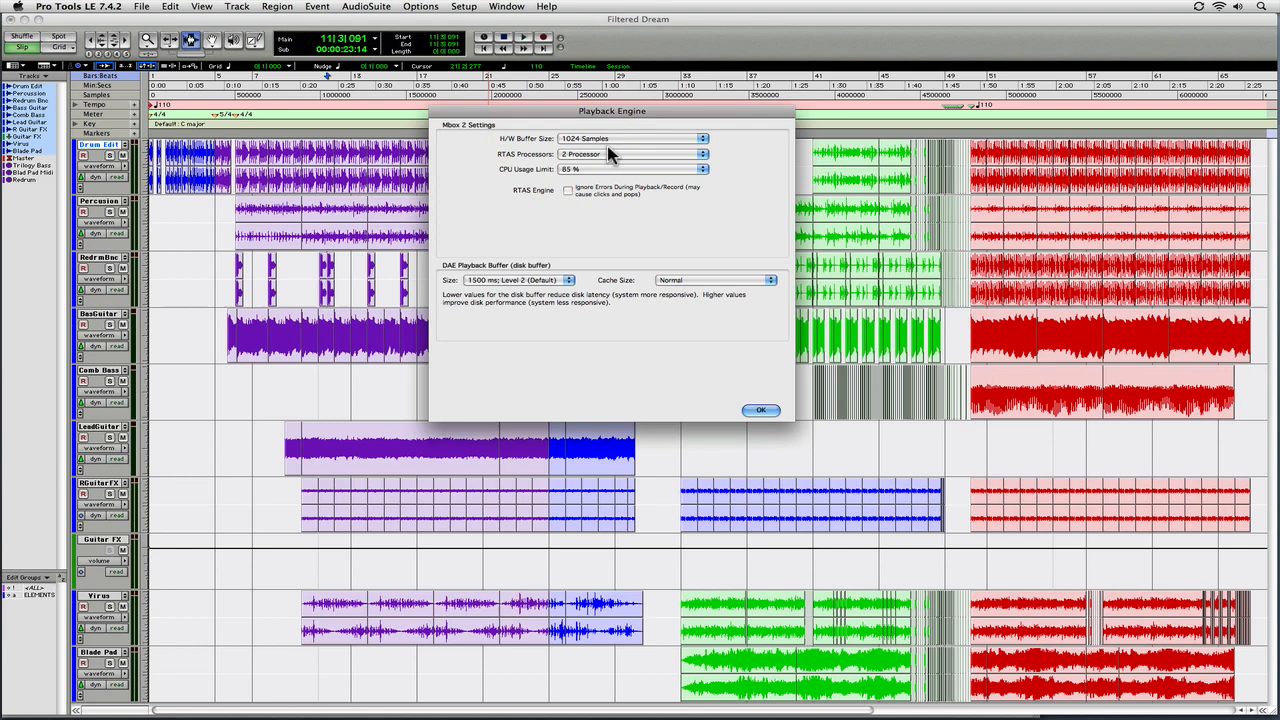
{"action": "mouse_move", "coordinate": [544, 160]}
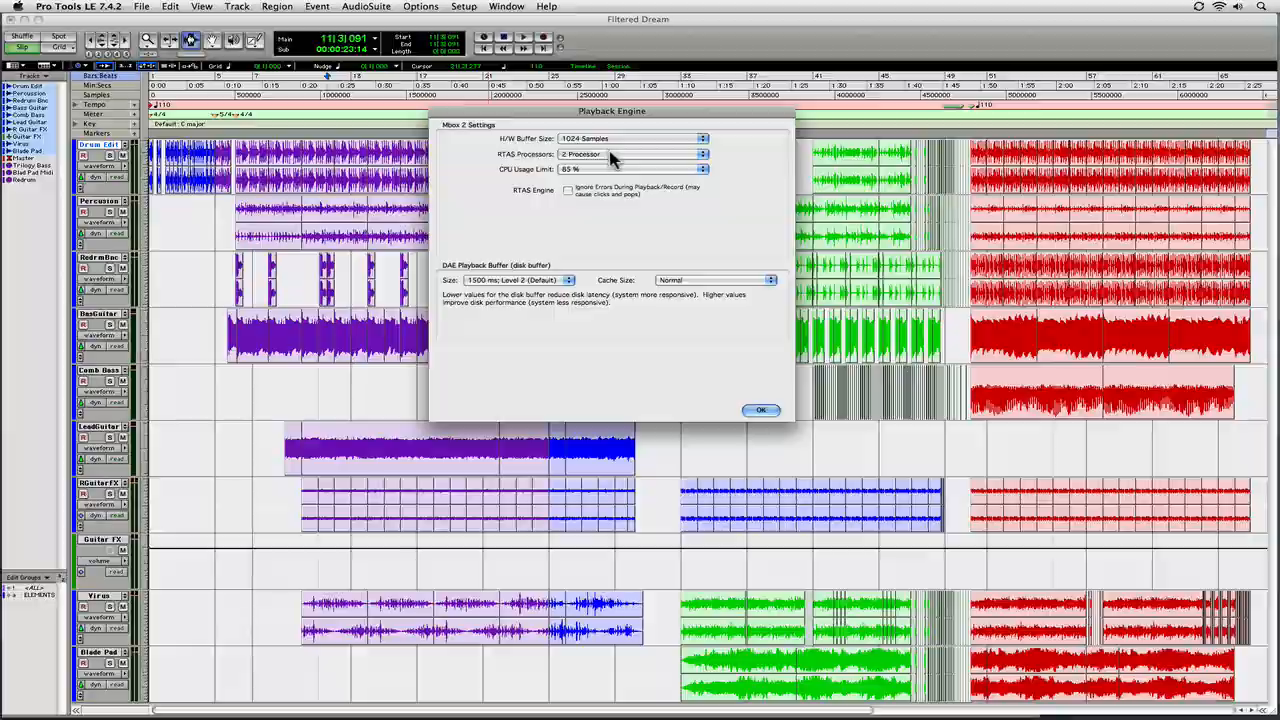
{"action": "left_click", "coordinate": [630, 154]}
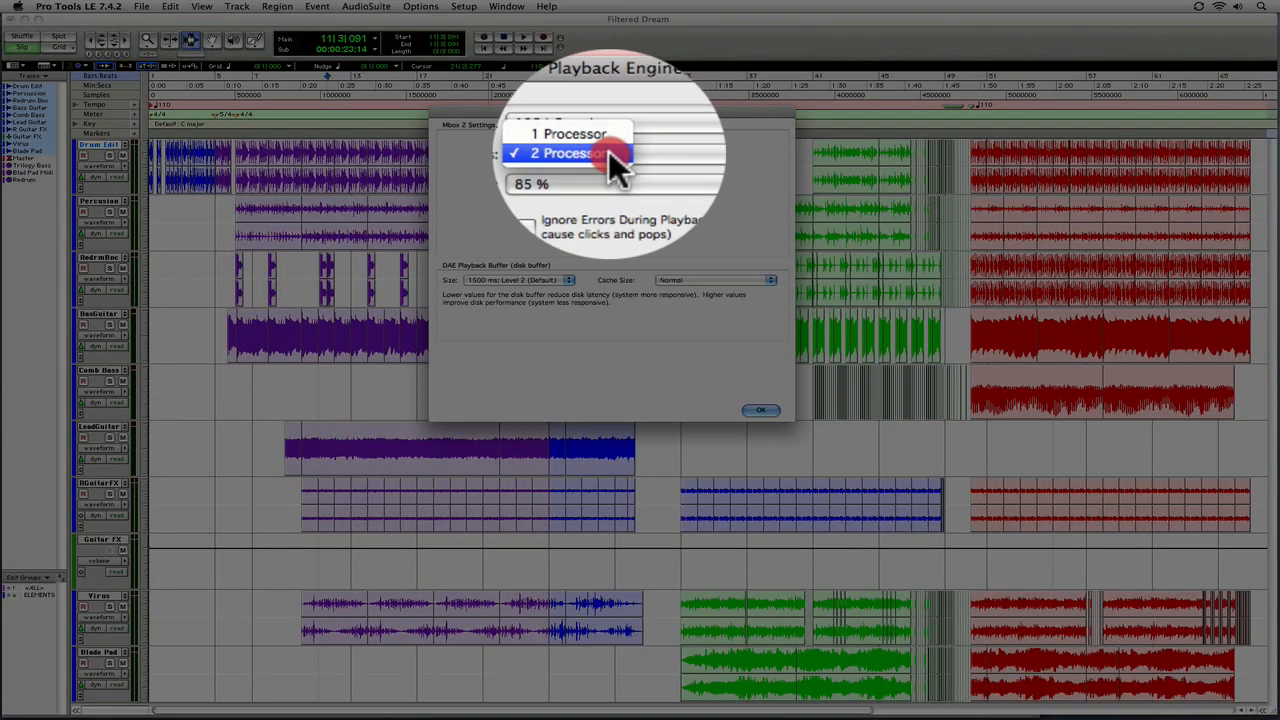
{"action": "left_click", "coordinate": [580, 152]}
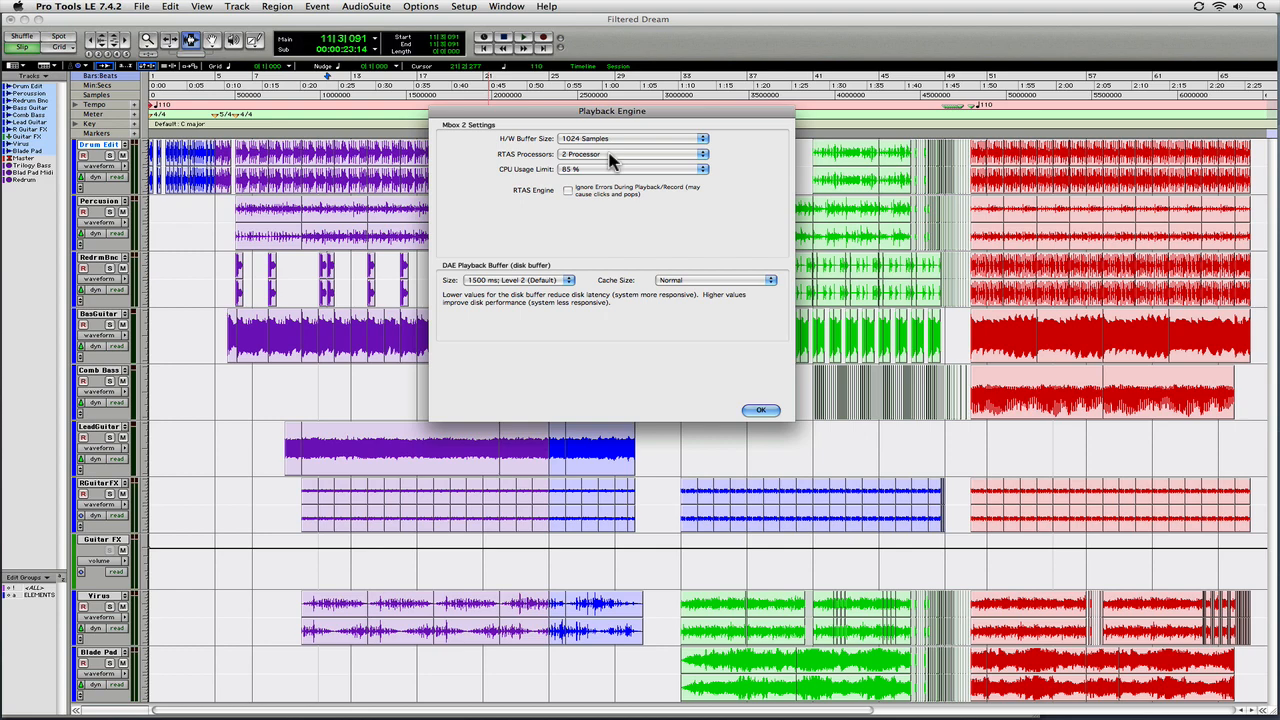
{"action": "mouse_move", "coordinate": [608, 176]}
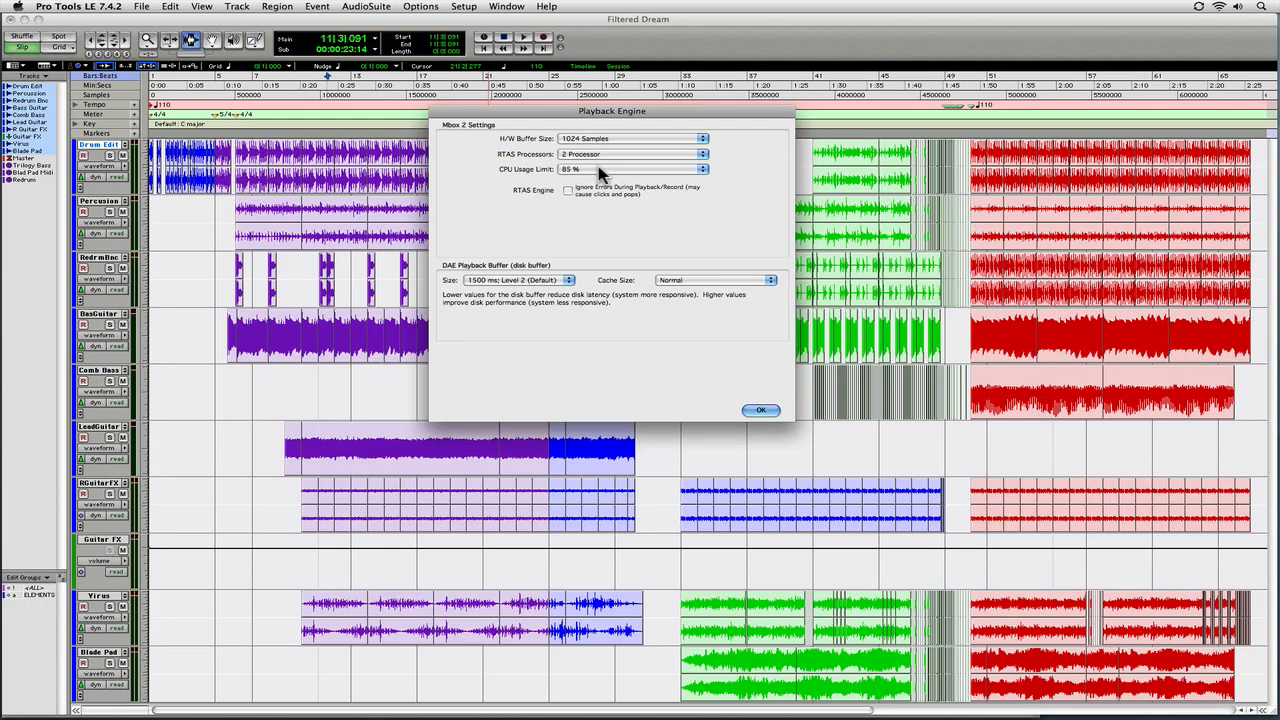
- Set the CPU Usage Limit to 90 % and try another value from the list
{"action": "left_click", "coordinate": [630, 168]}
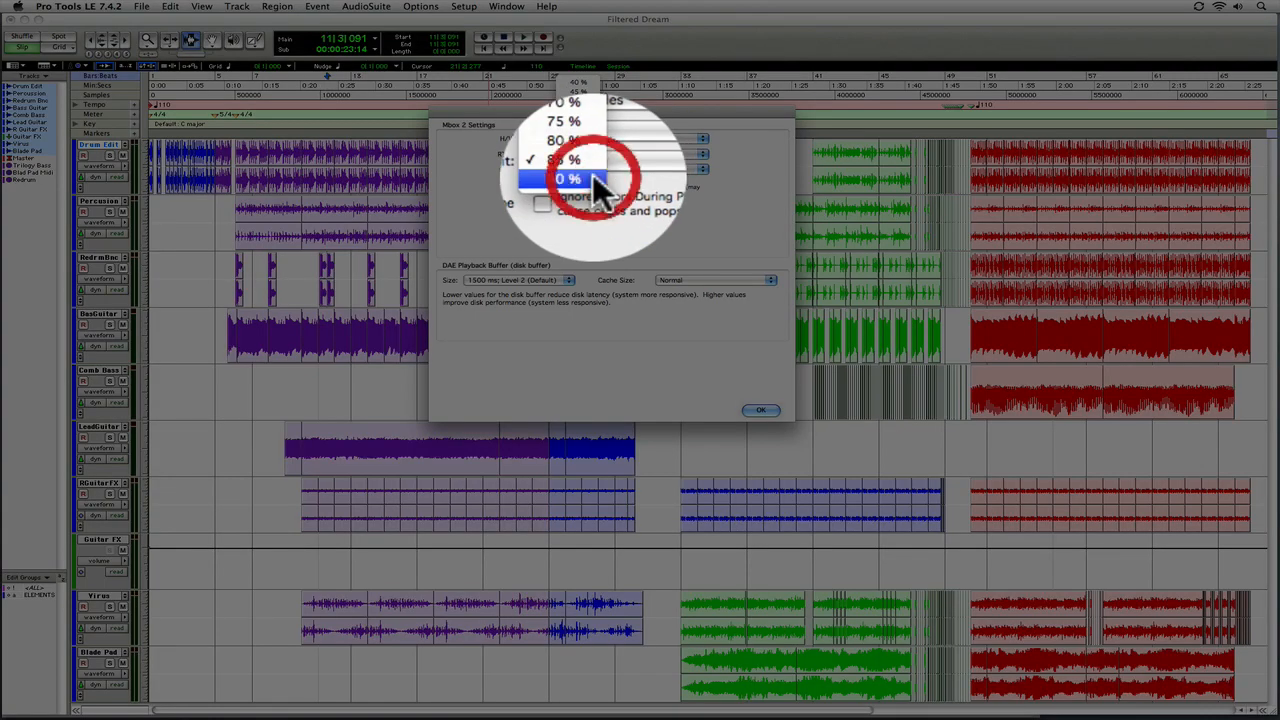
{"action": "left_click", "coordinate": [600, 176]}
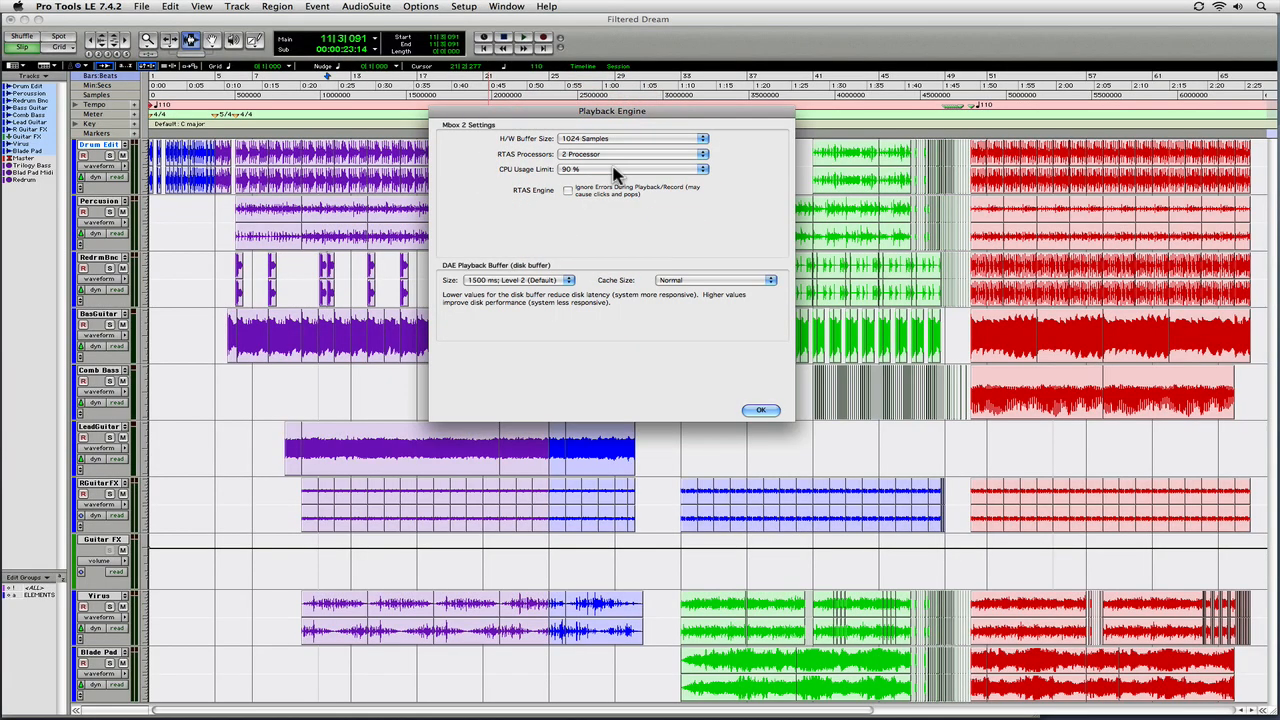
{"action": "left_click", "coordinate": [670, 168]}
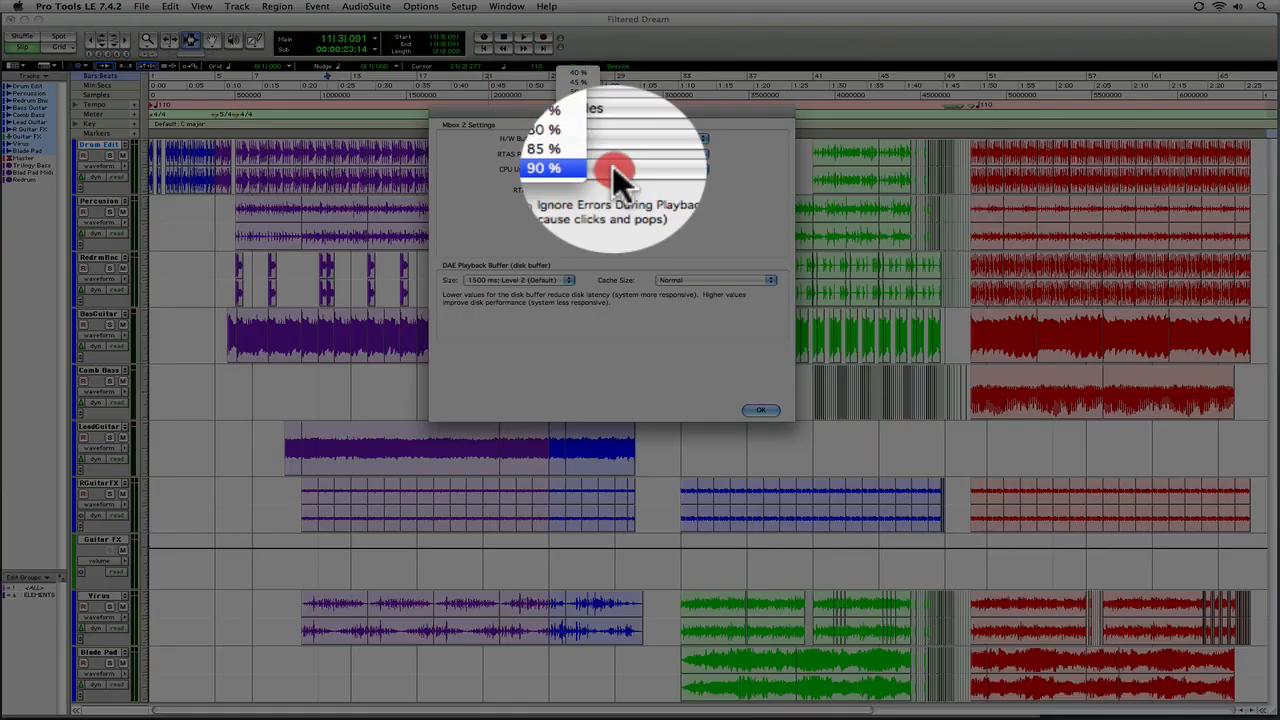
{"action": "left_click", "coordinate": [550, 148]}
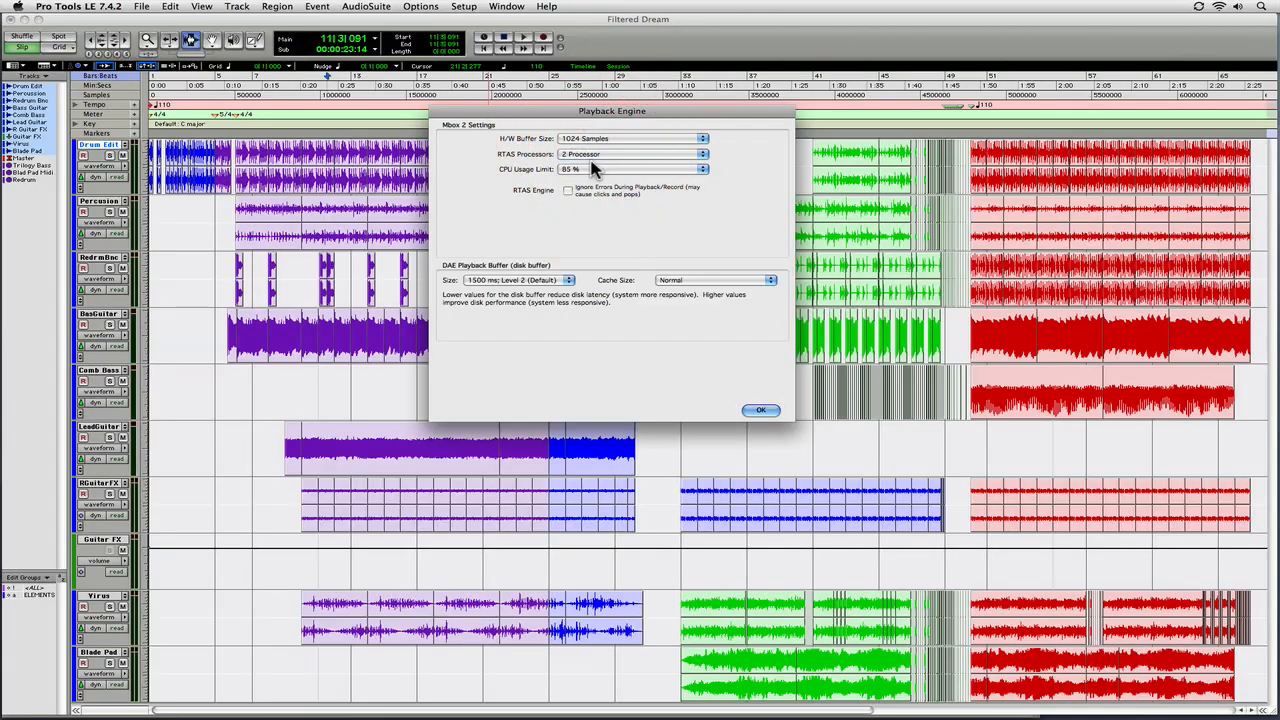
- Lower the CPU Usage Limit to 80 %, then a lower value, ending at 75 %
{"action": "left_click", "coordinate": [630, 168]}
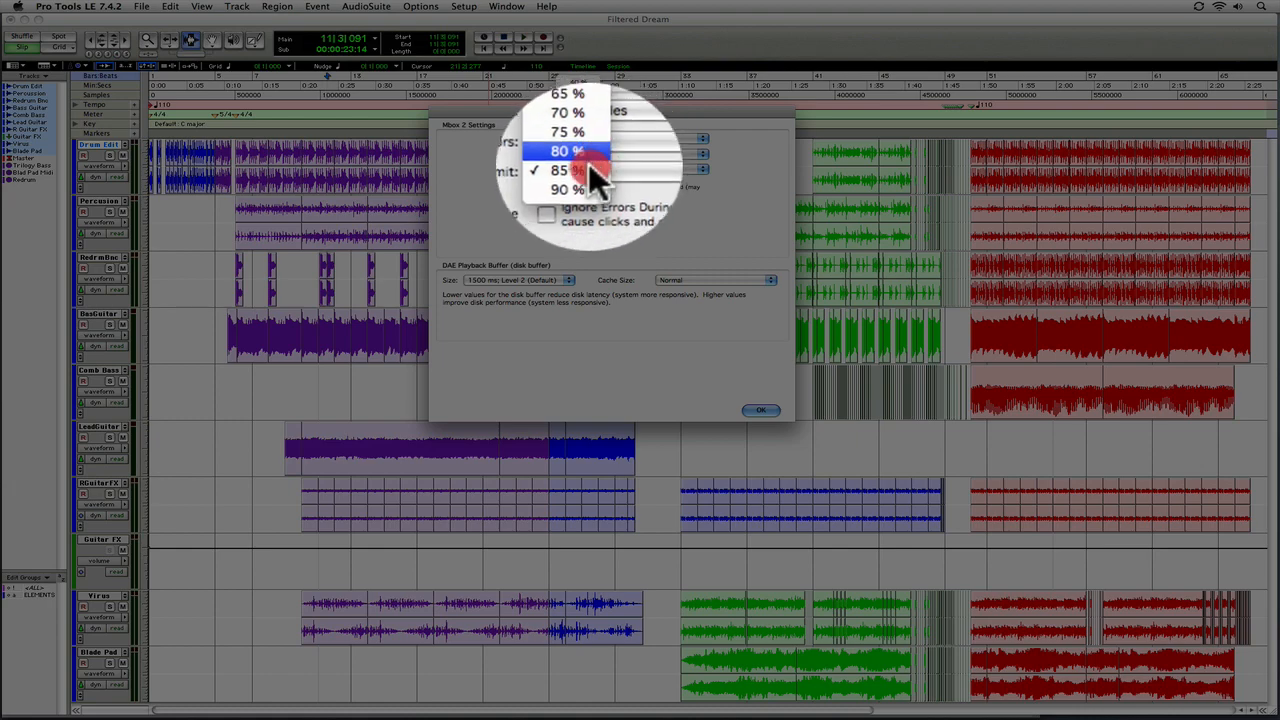
{"action": "left_click", "coordinate": [570, 170]}
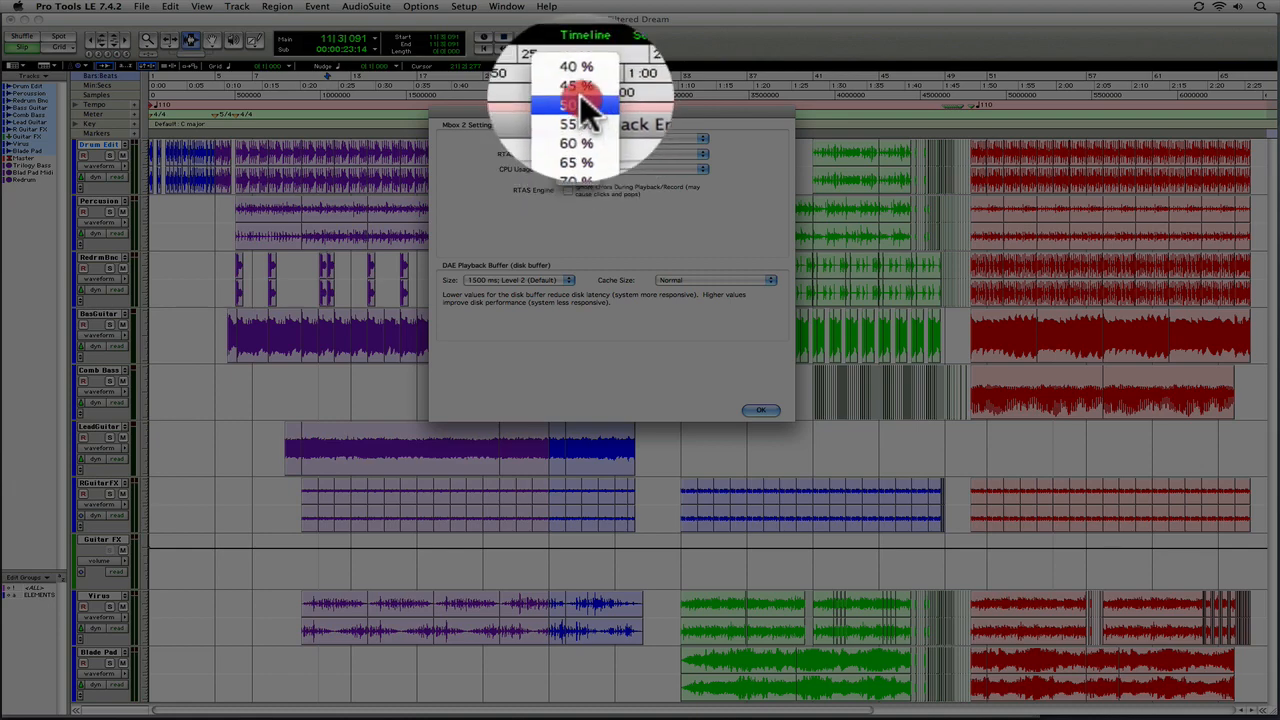
{"action": "left_click", "coordinate": [582, 148]}
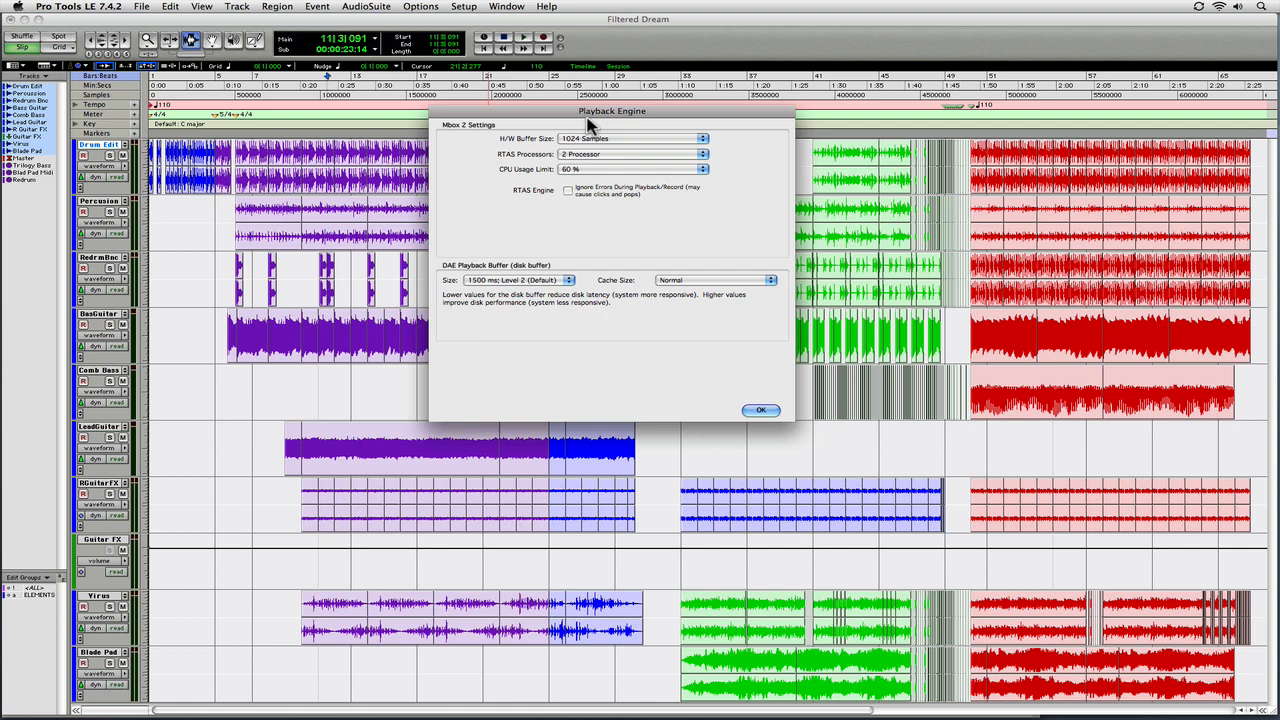
{"action": "mouse_move", "coordinate": [612, 164]}
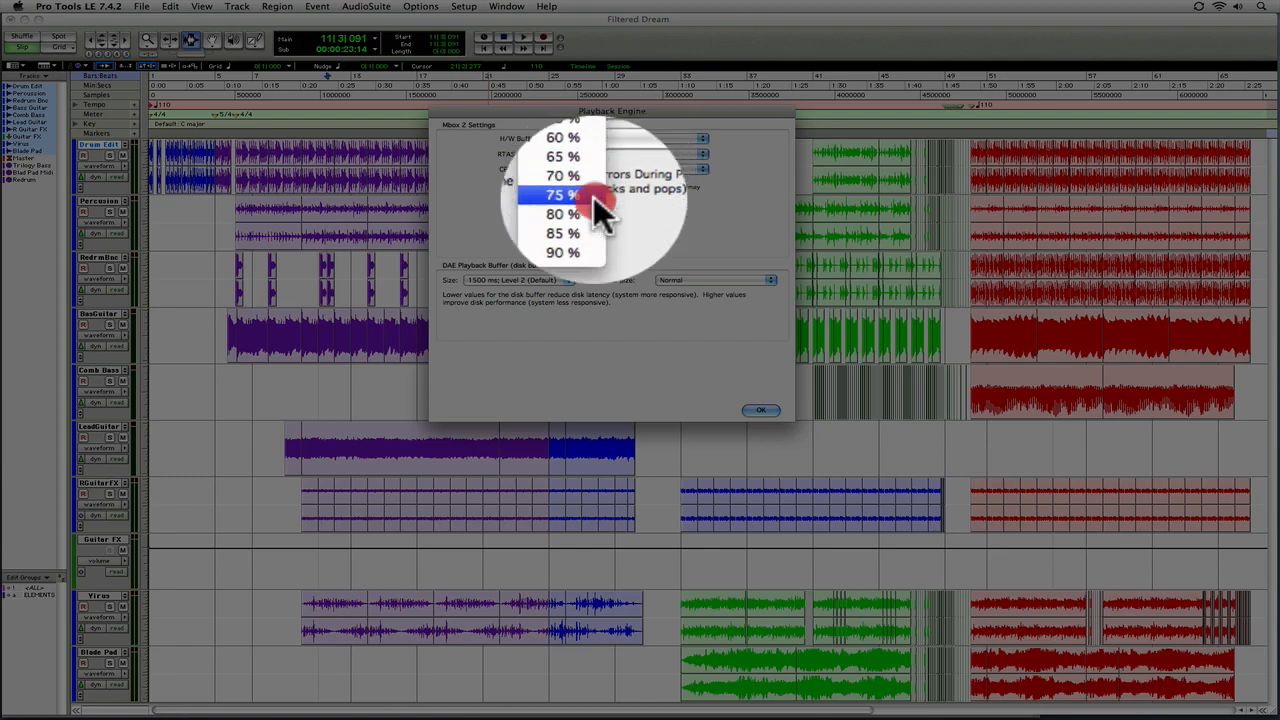
{"action": "left_click", "coordinate": [556, 232]}
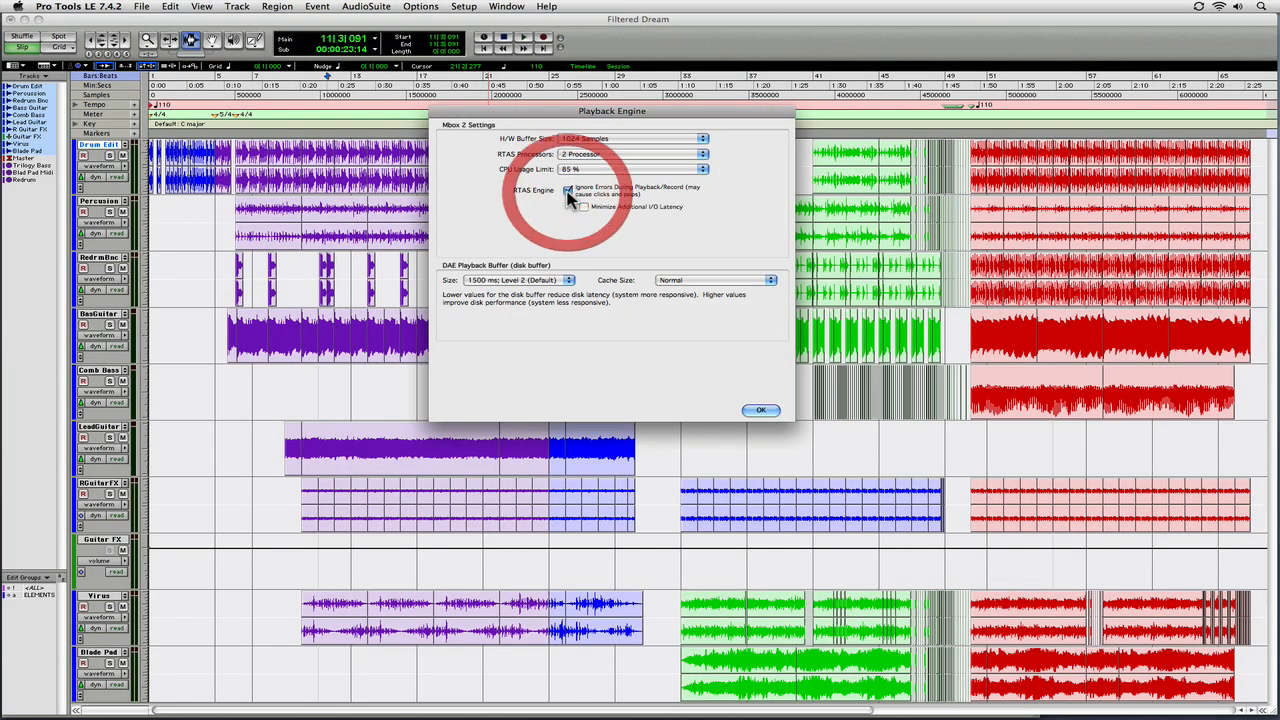
{"action": "left_click", "coordinate": [568, 190]}
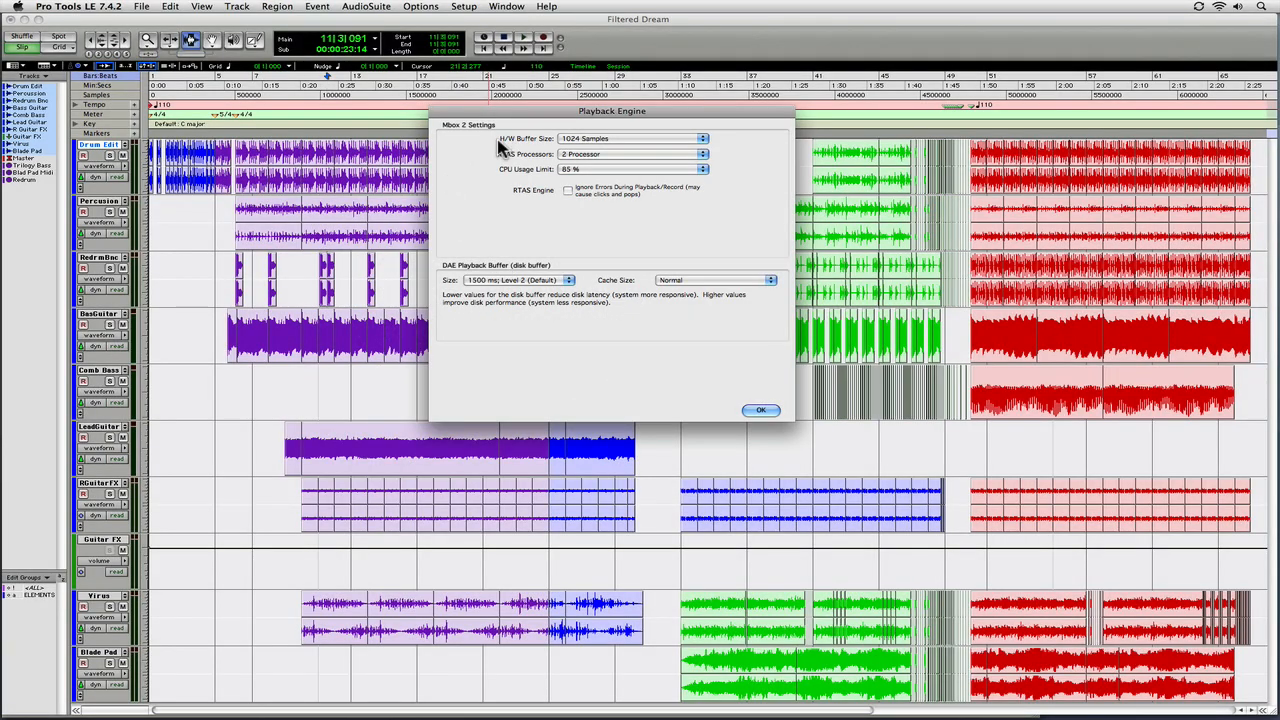
{"action": "mouse_move", "coordinate": [516, 156]}
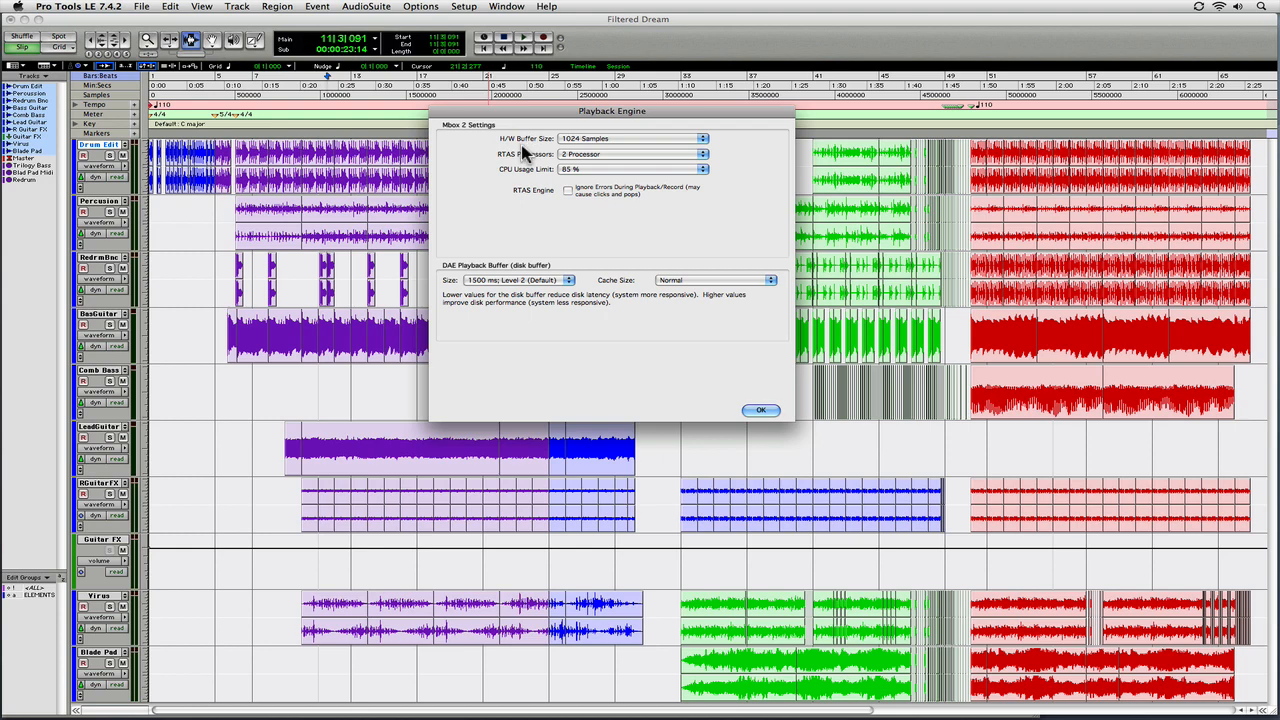
{"action": "mouse_move", "coordinate": [528, 288]}
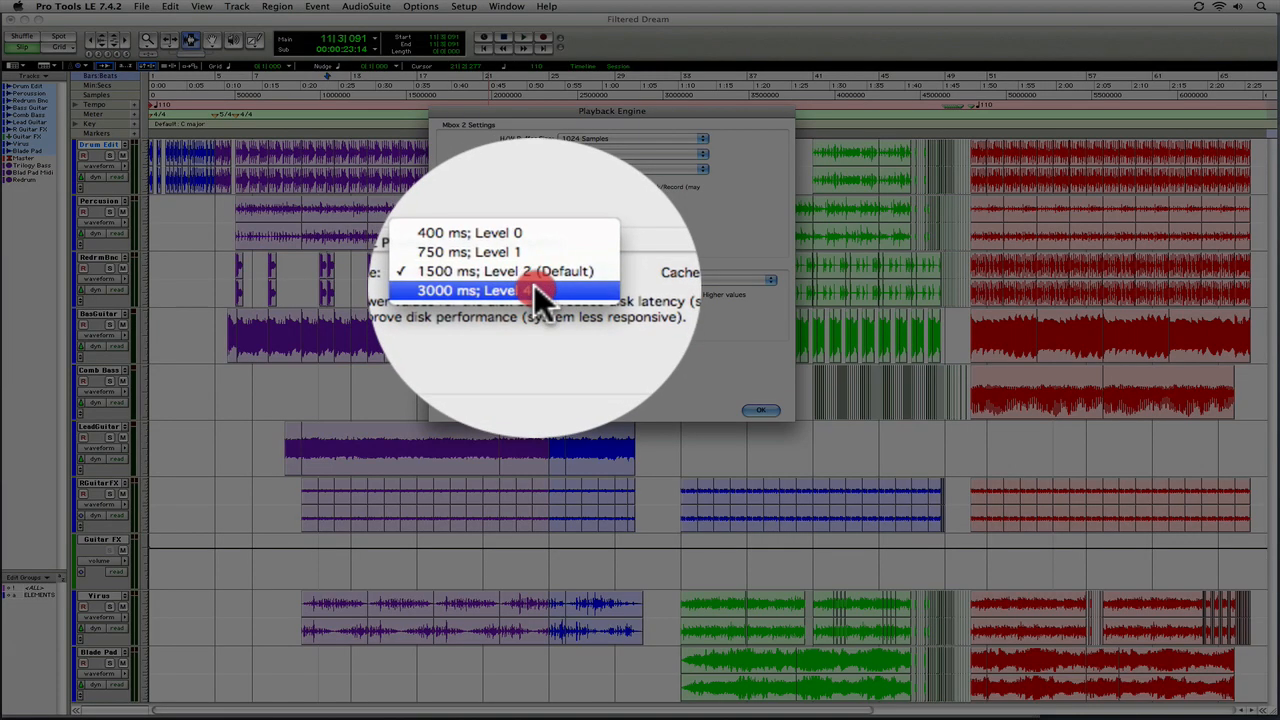
- Set the DAE Playback Buffer Size to 3000 ms; Level 4 instead of the 1500 ms default
{"action": "left_click", "coordinate": [510, 290]}
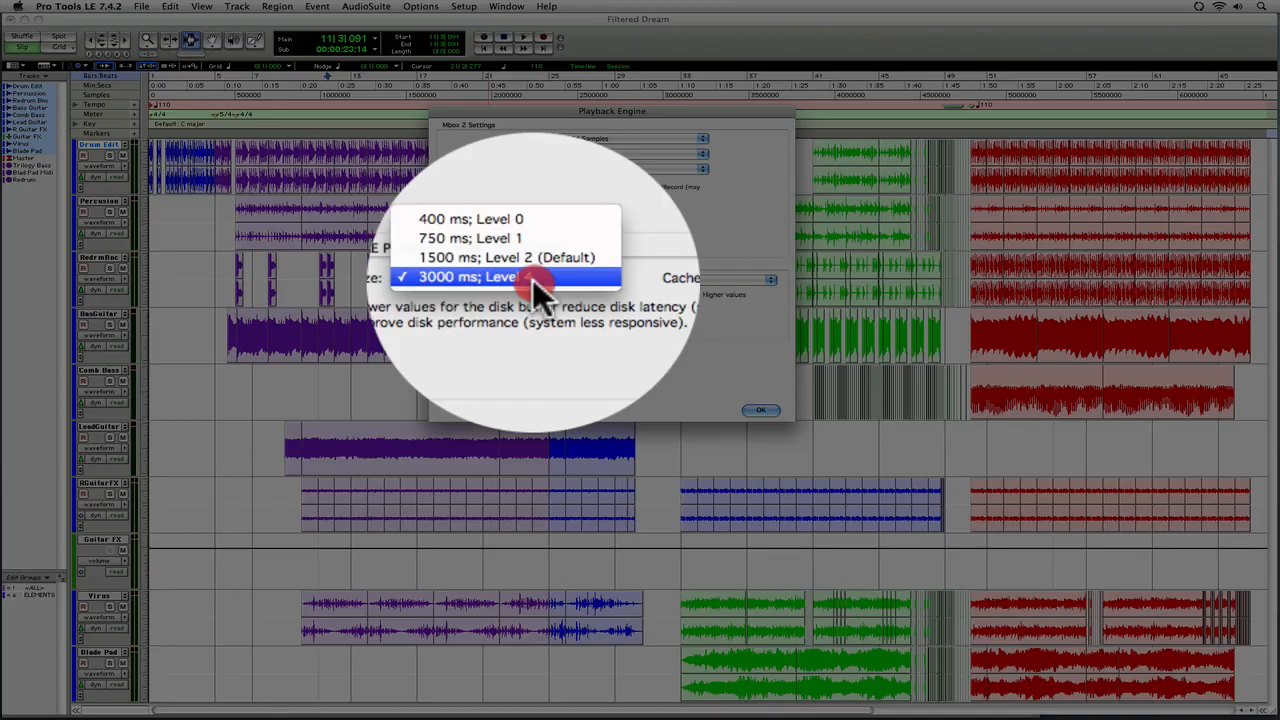
{"action": "left_click", "coordinate": [516, 276]}
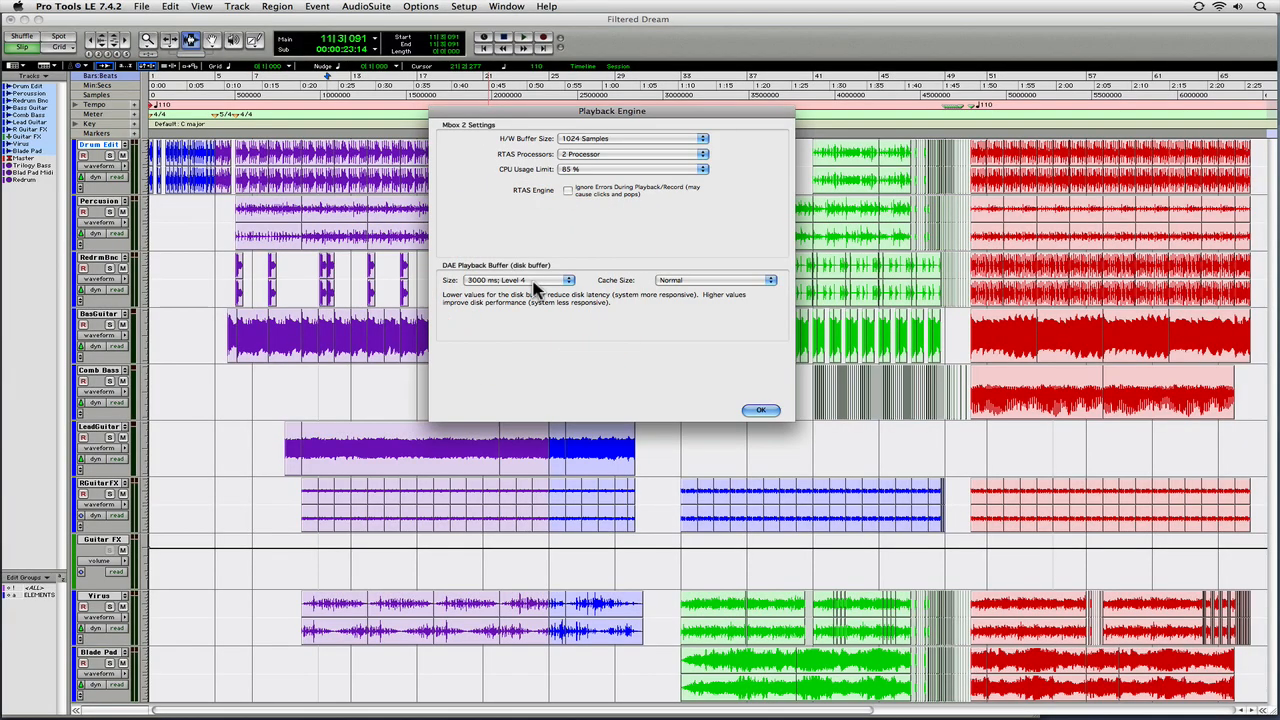
{"action": "mouse_move", "coordinate": [544, 300]}
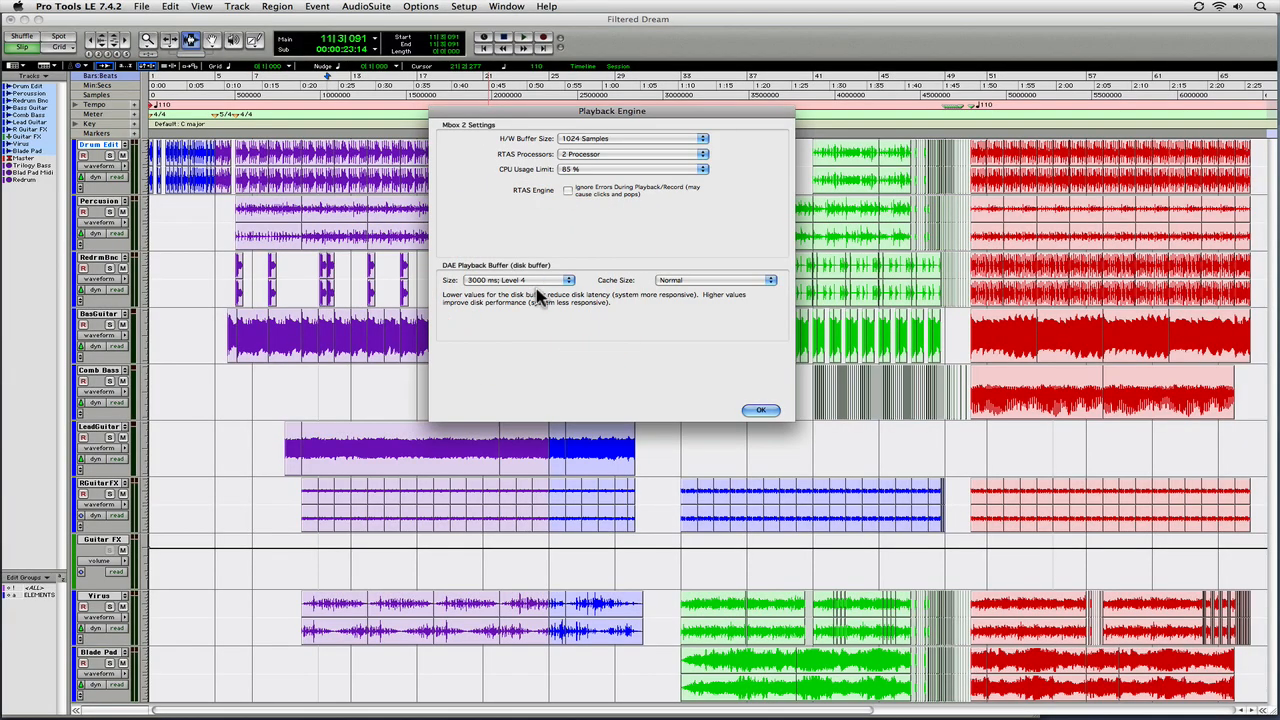
{"action": "mouse_move", "coordinate": [304, 252]}
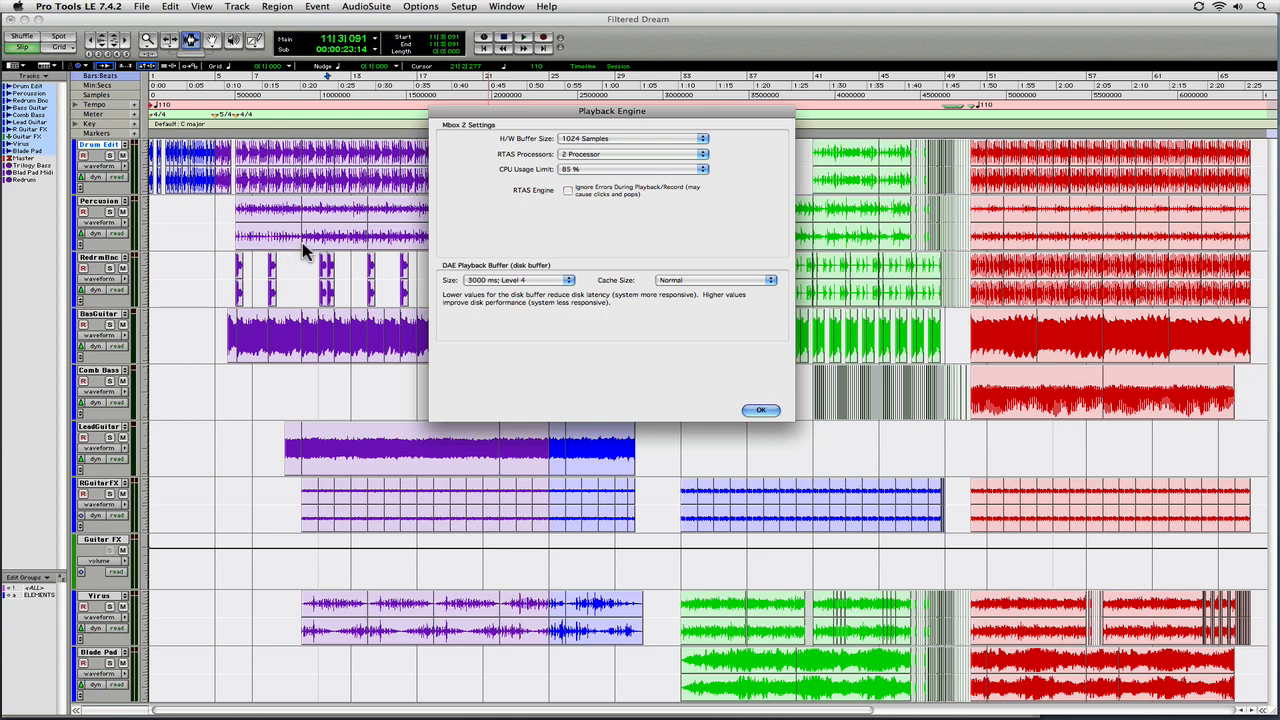
{"action": "mouse_move", "coordinate": [344, 248]}
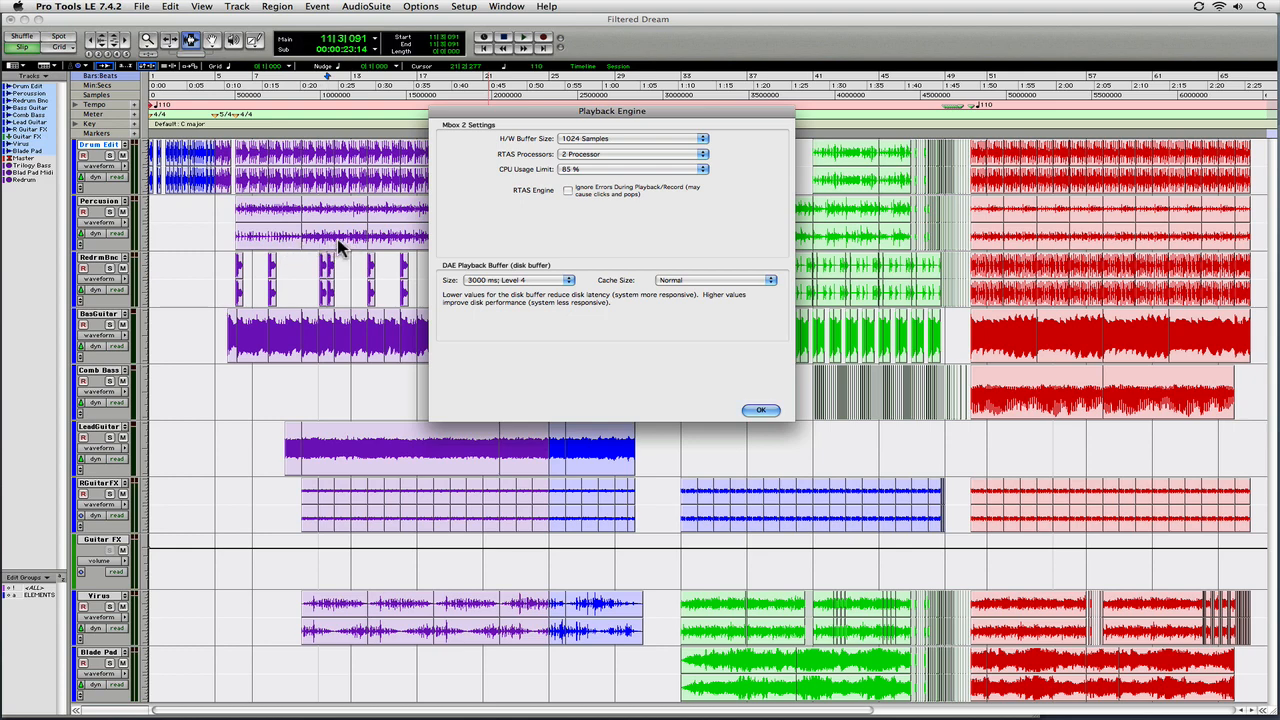
{"action": "mouse_move", "coordinate": [340, 234]}
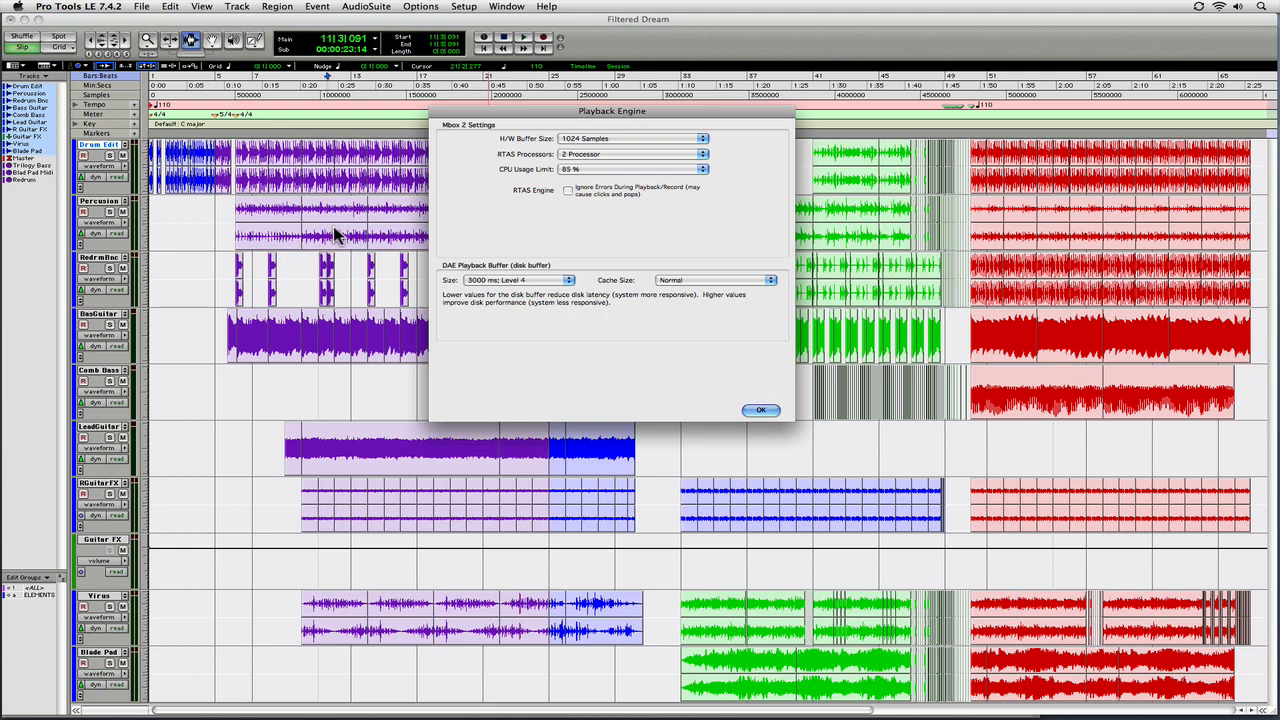
{"action": "mouse_move", "coordinate": [332, 216]}
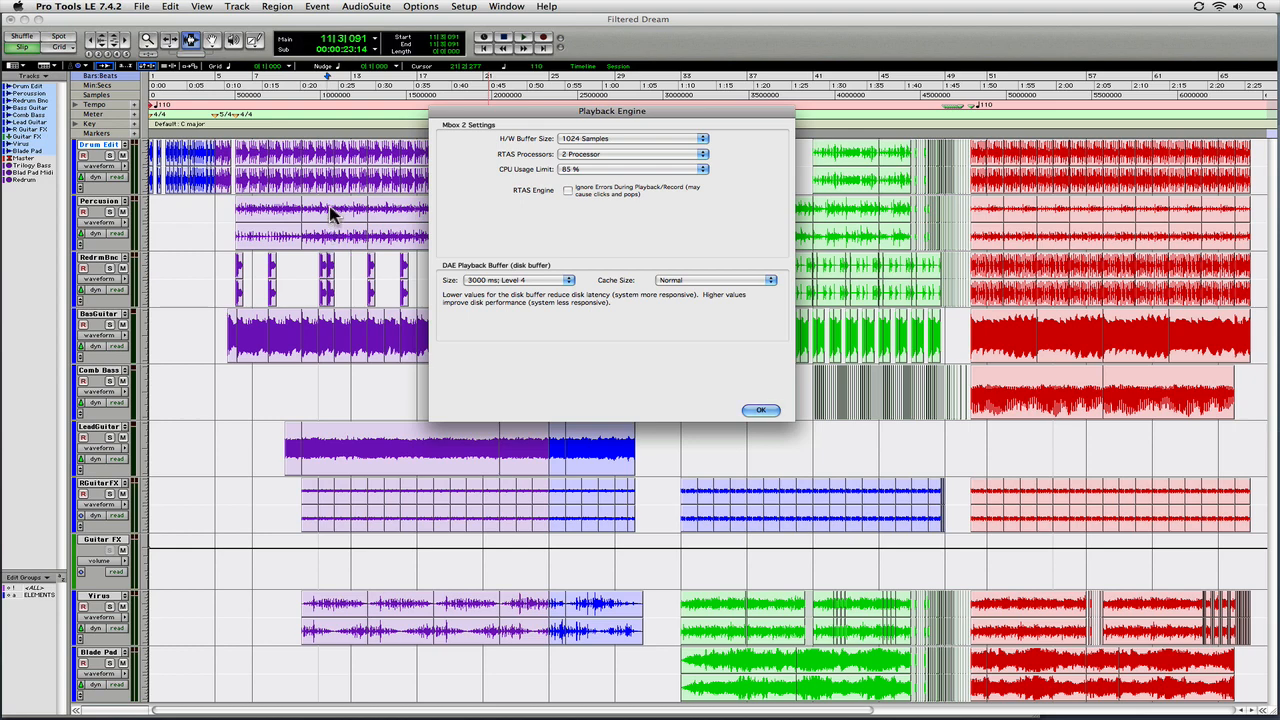
{"action": "mouse_move", "coordinate": [336, 224]}
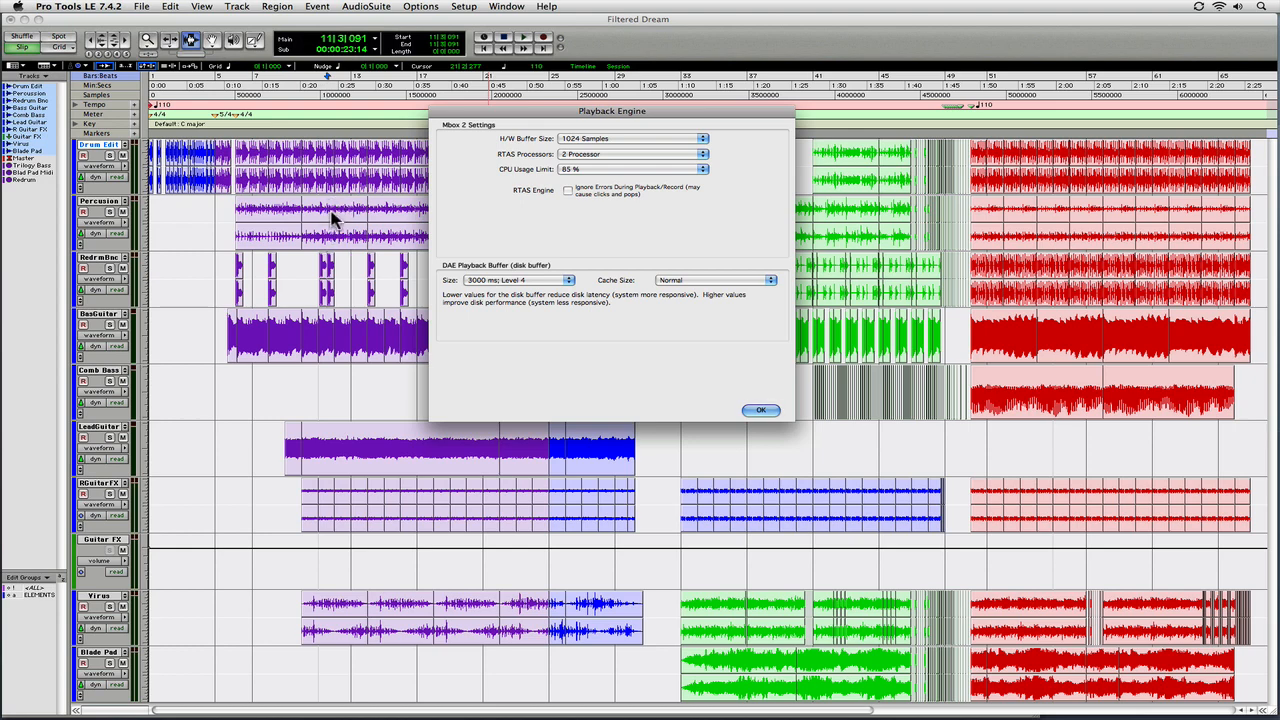
{"action": "mouse_move", "coordinate": [364, 212]}
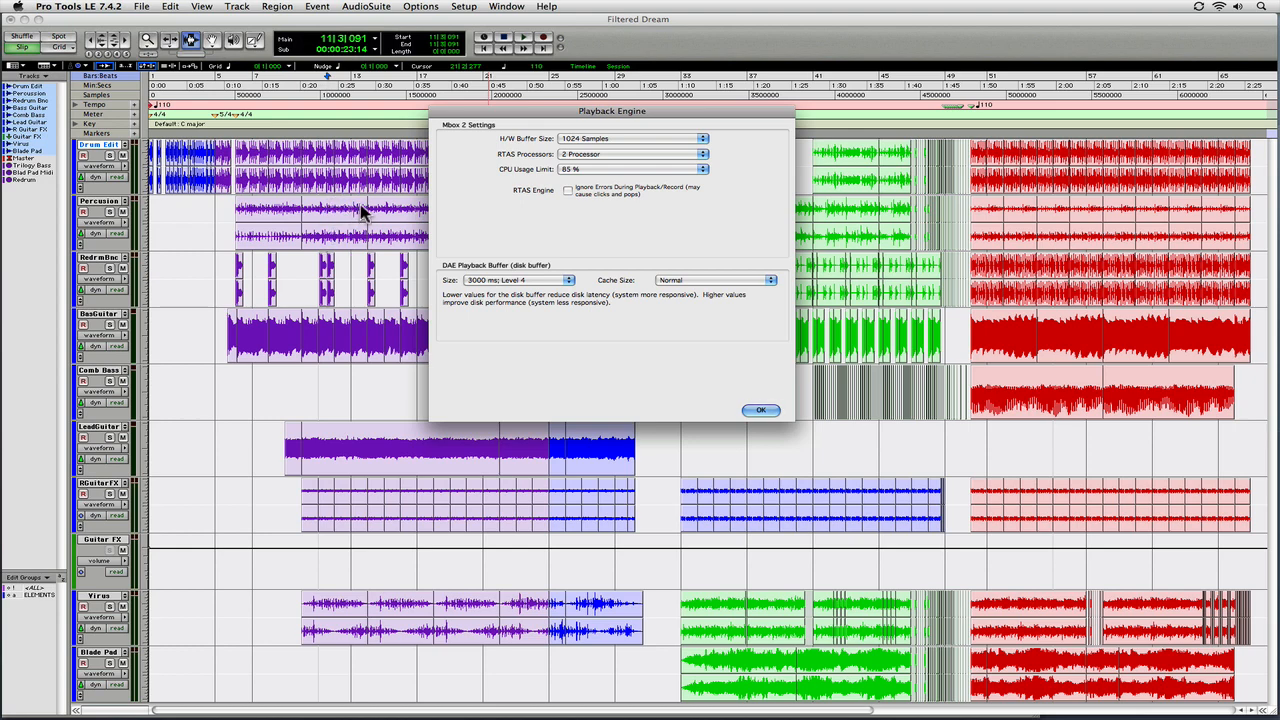
{"action": "mouse_move", "coordinate": [510, 270]}
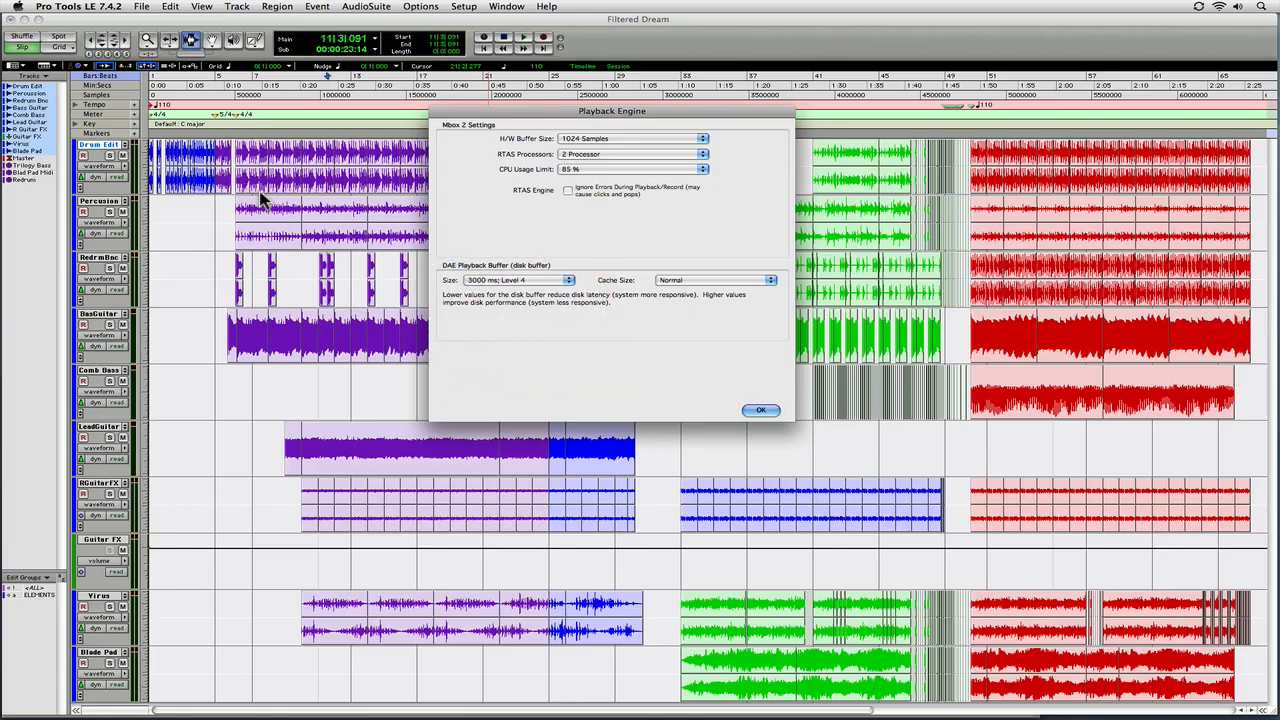
{"action": "mouse_move", "coordinate": [350, 230]}
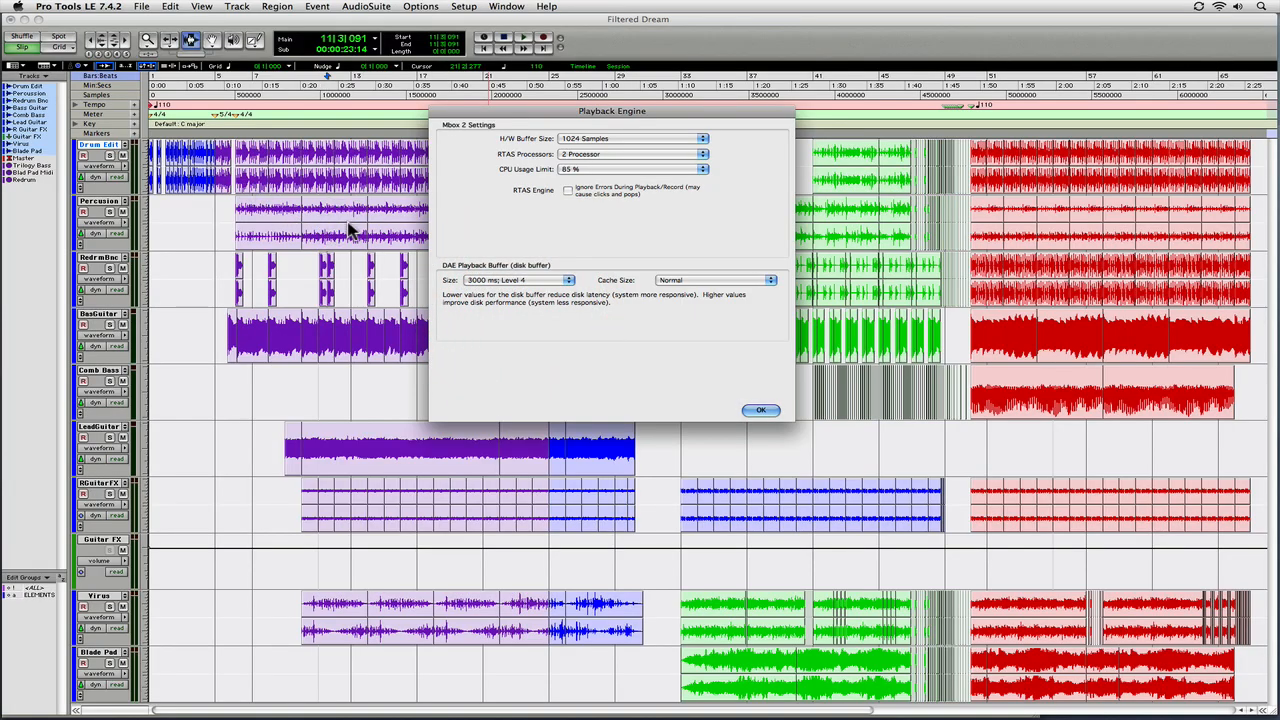
{"action": "mouse_move", "coordinate": [358, 224]}
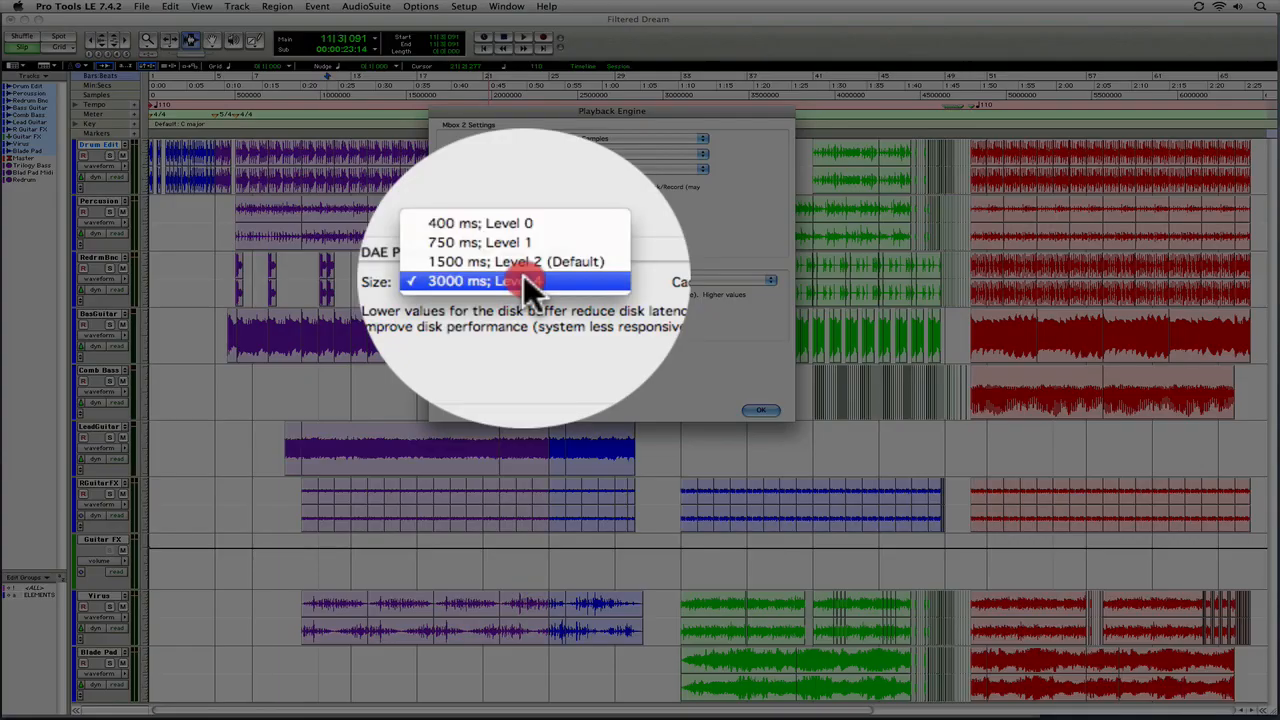
{"action": "mouse_move", "coordinate": [540, 268]}
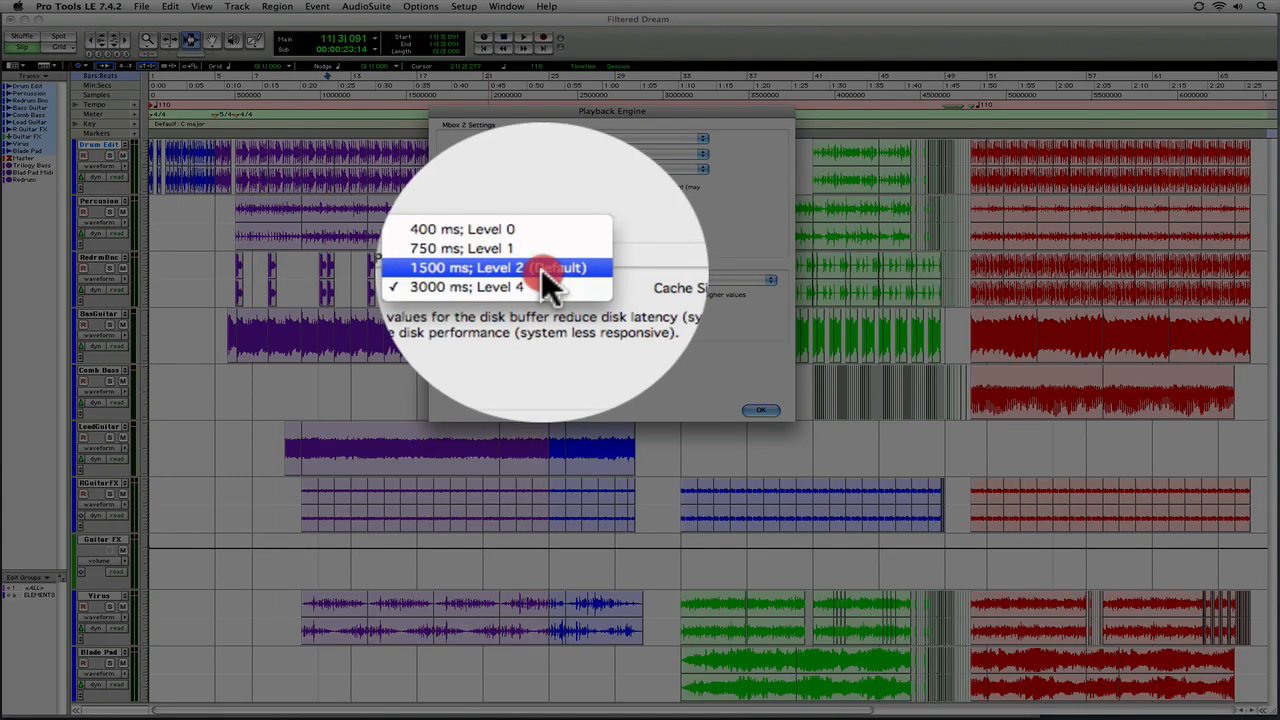
- Set the DAE Playback Buffer Size back to 1500 ms; Level 2 (Default)
{"action": "left_click", "coordinate": [464, 288]}
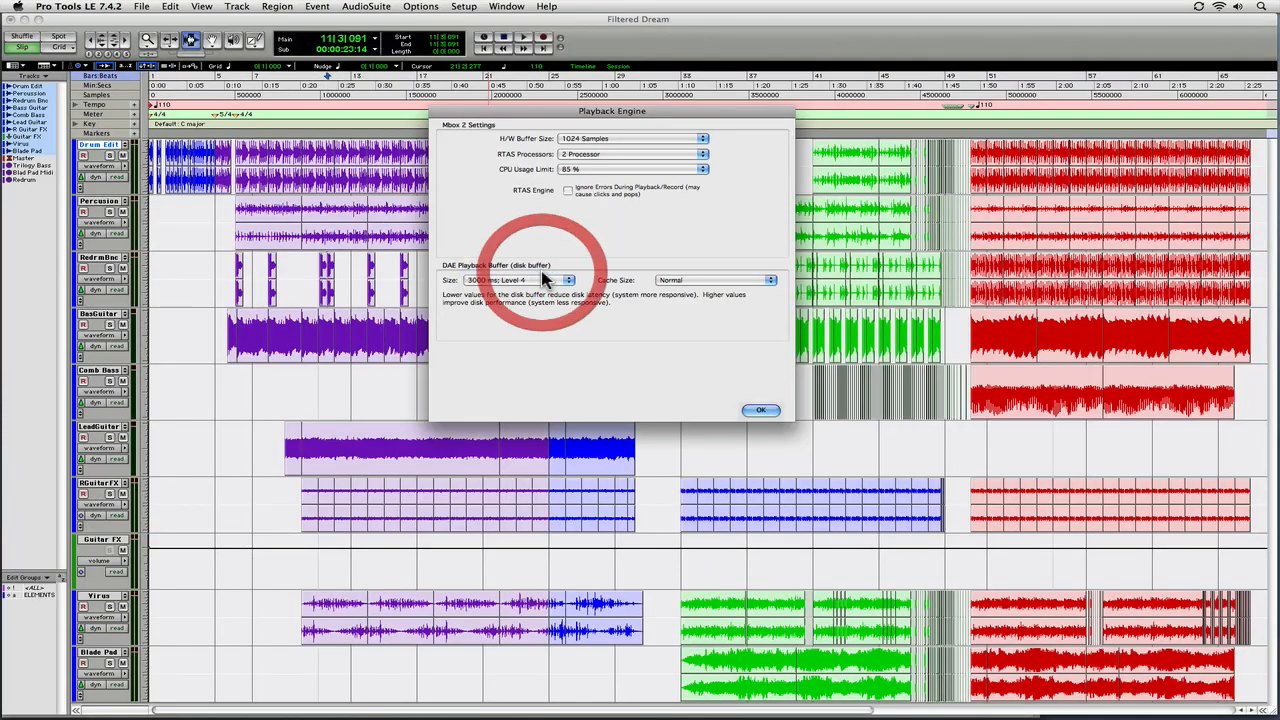
{"action": "left_click", "coordinate": [564, 280]}
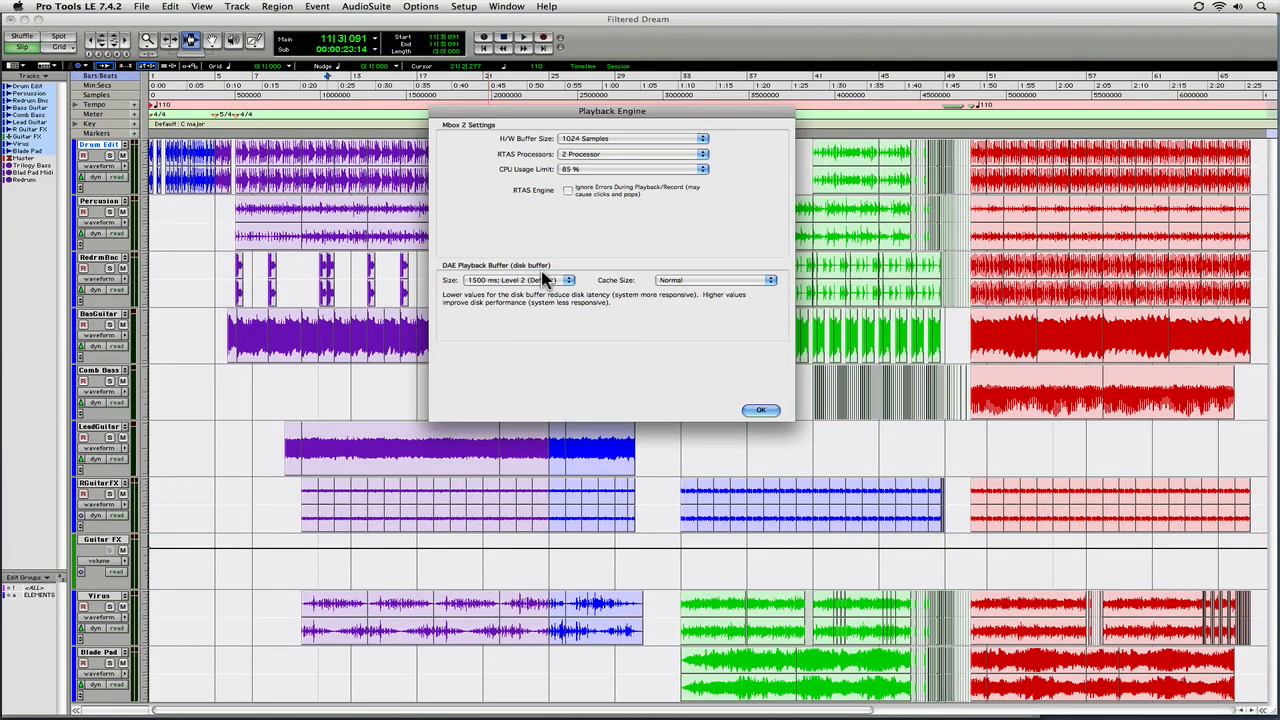
{"action": "mouse_move", "coordinate": [492, 308]}
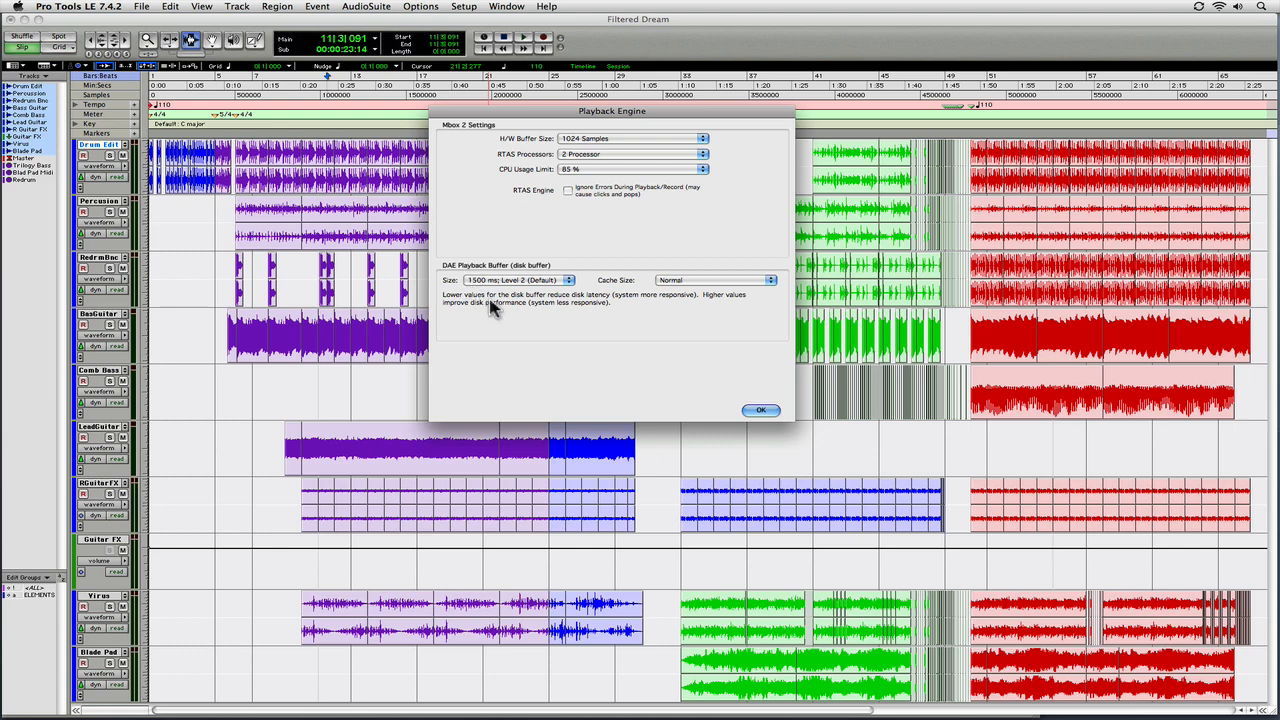
{"action": "mouse_move", "coordinate": [636, 158]}
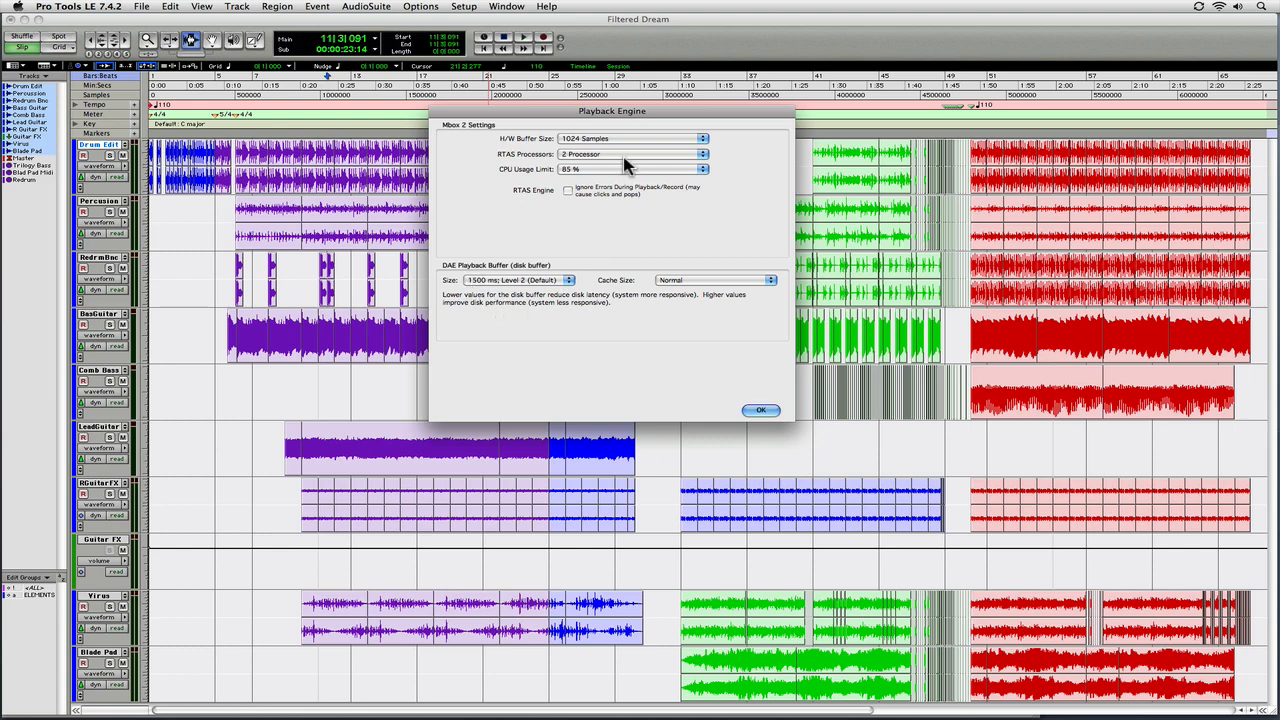
{"action": "mouse_move", "coordinate": [632, 160]}
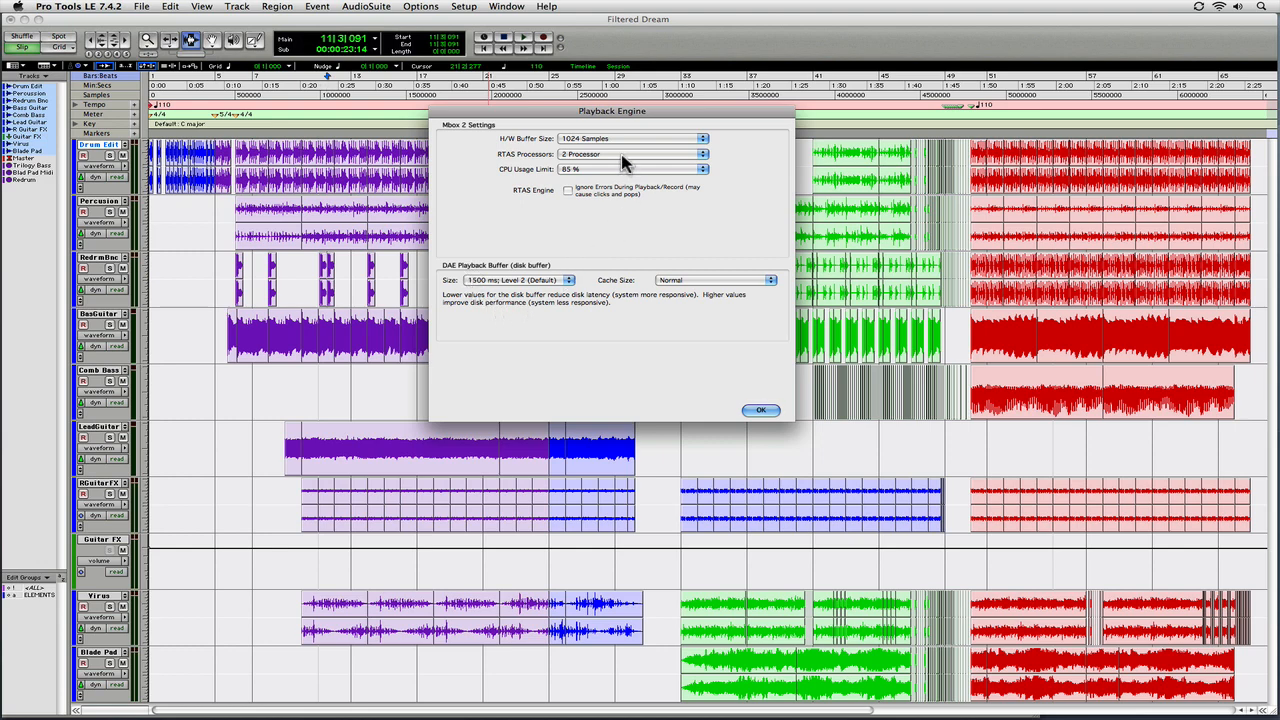
{"action": "mouse_move", "coordinate": [628, 160]}
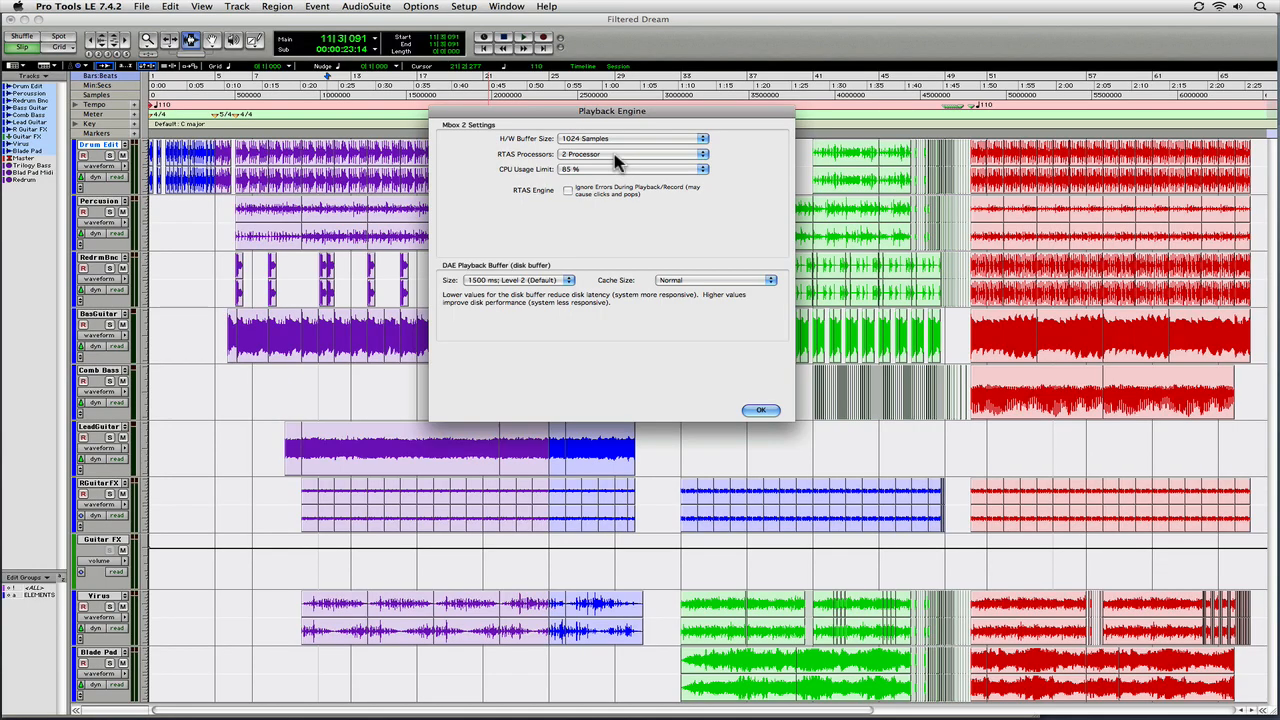
- Look over the H/W Buffer Size choices from 128 to 2048 samples, keeping 1024 checked
{"action": "left_click", "coordinate": [632, 136]}
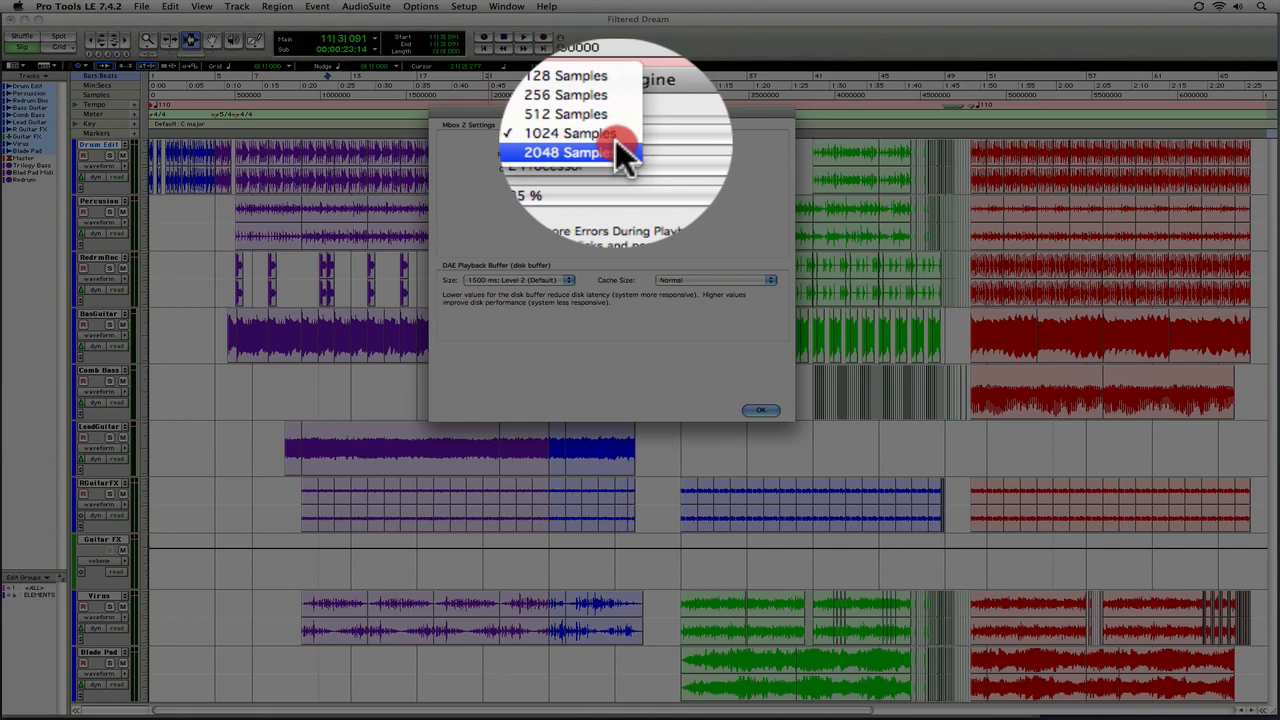
{"action": "left_click", "coordinate": [580, 152]}
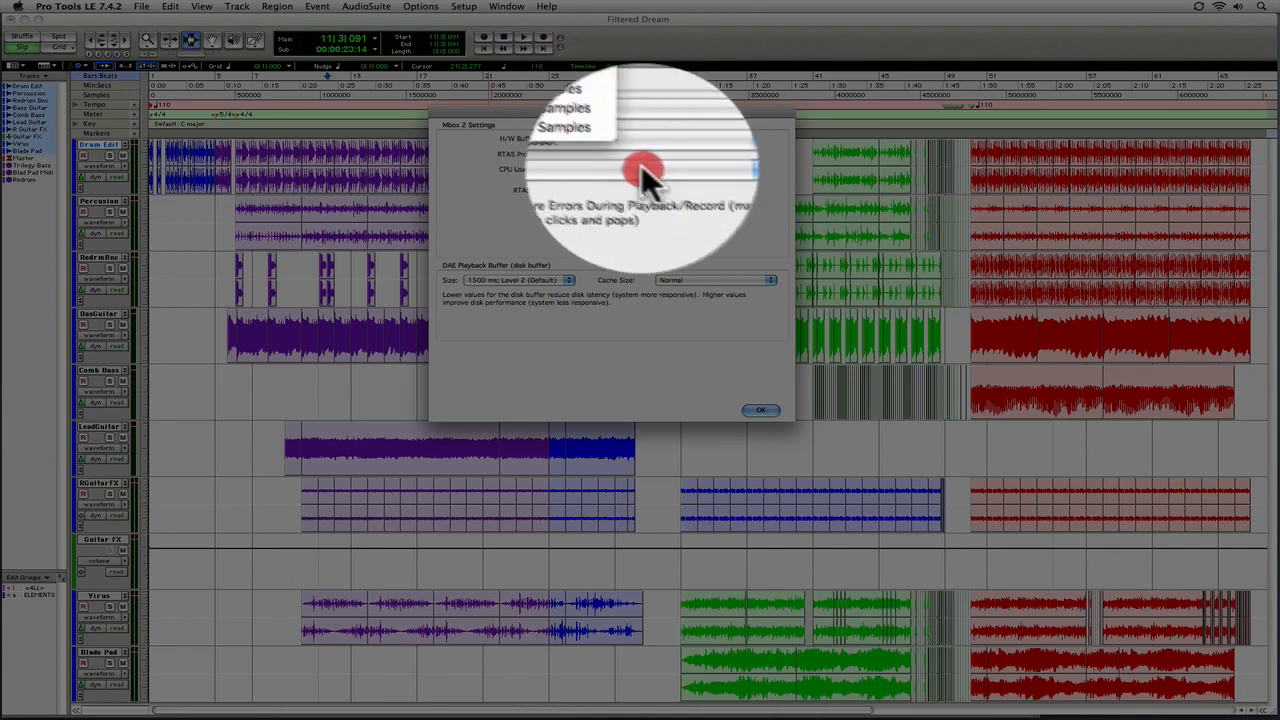